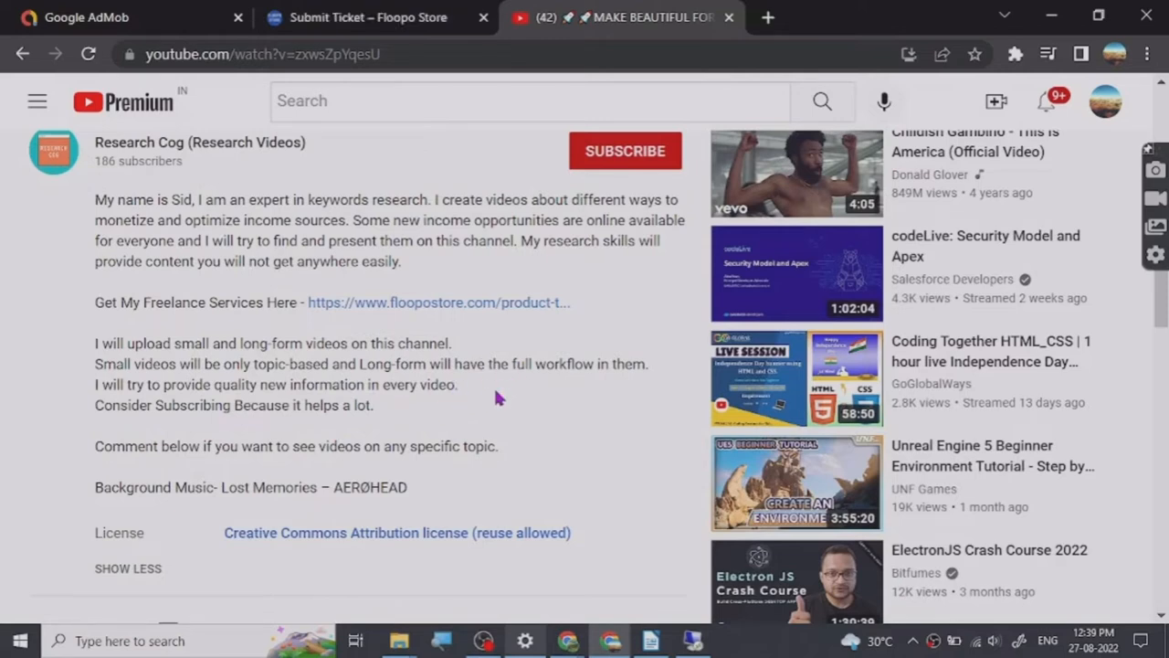
Switch to the Exploding Topics tab showing the Discover homepage with OnlyFans and Gacha Game trends
{"action": "left_click", "coordinate": [482, 639]}
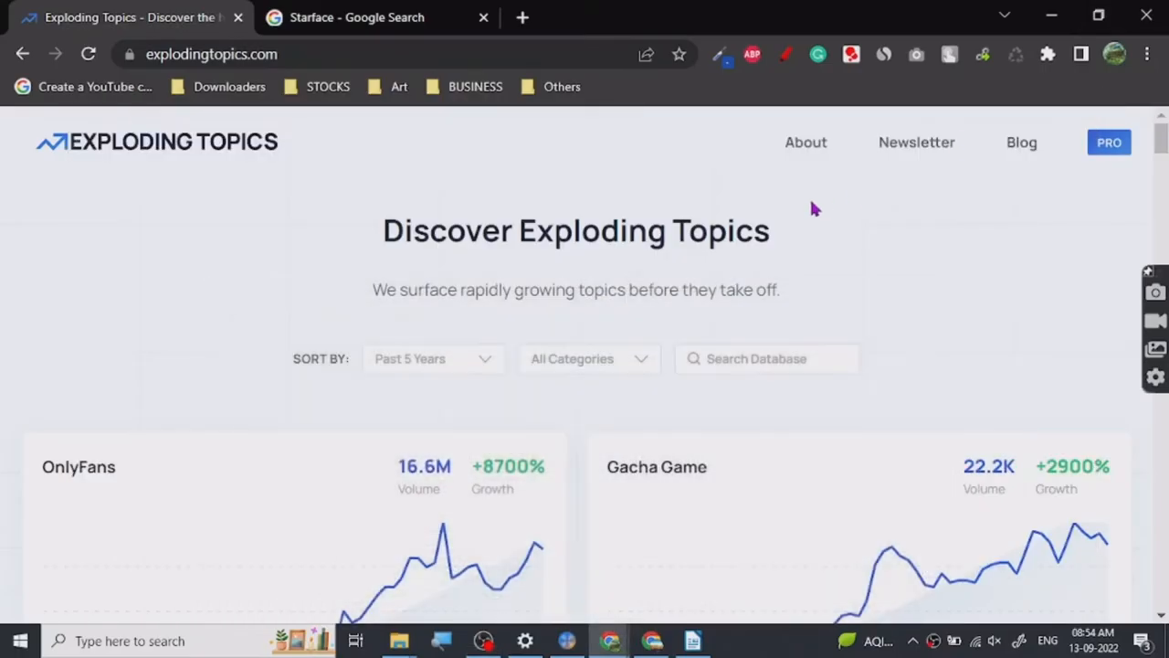
{"action": "mouse_move", "coordinate": [289, 261]}
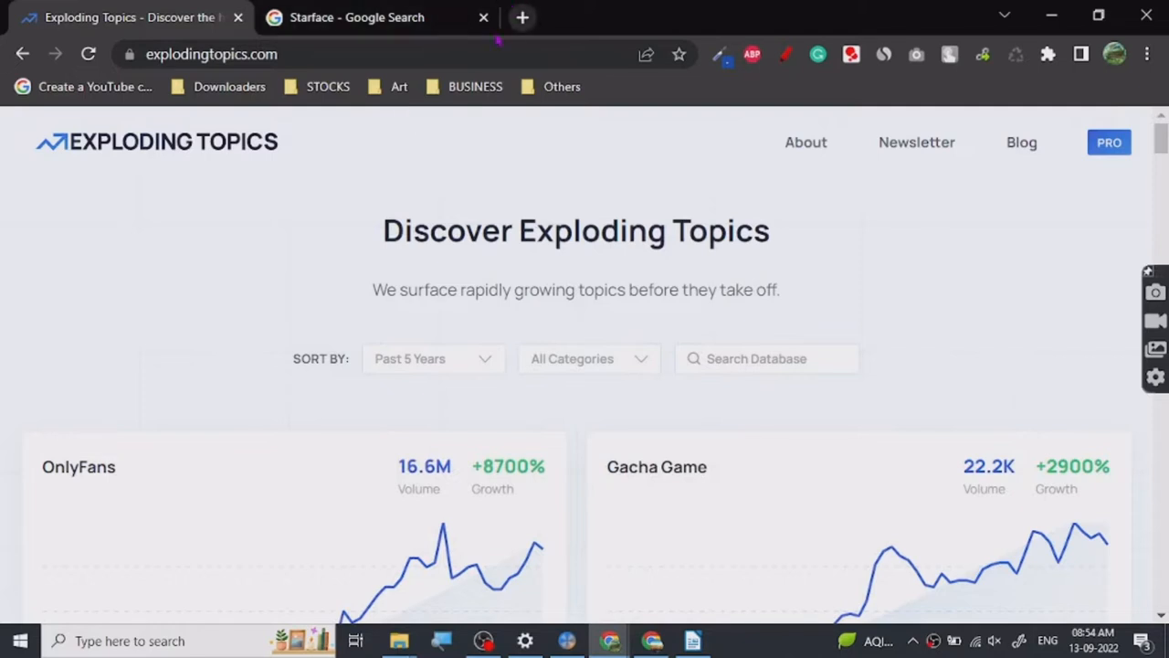
{"action": "mouse_move", "coordinate": [954, 365]}
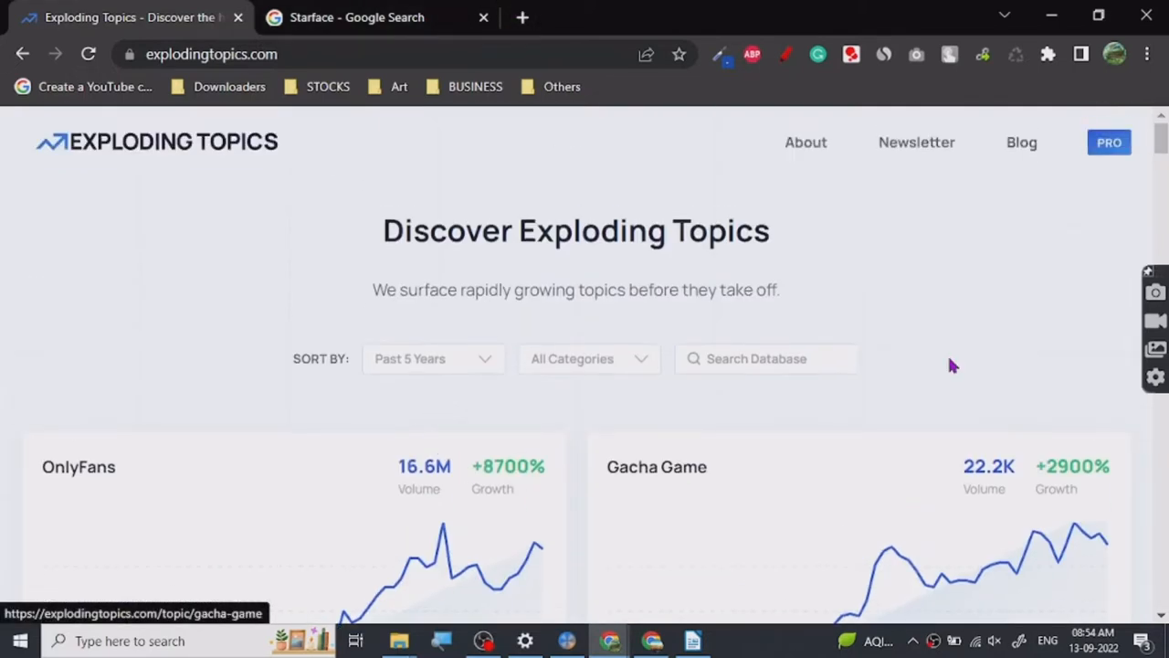
{"action": "mouse_move", "coordinate": [701, 244]}
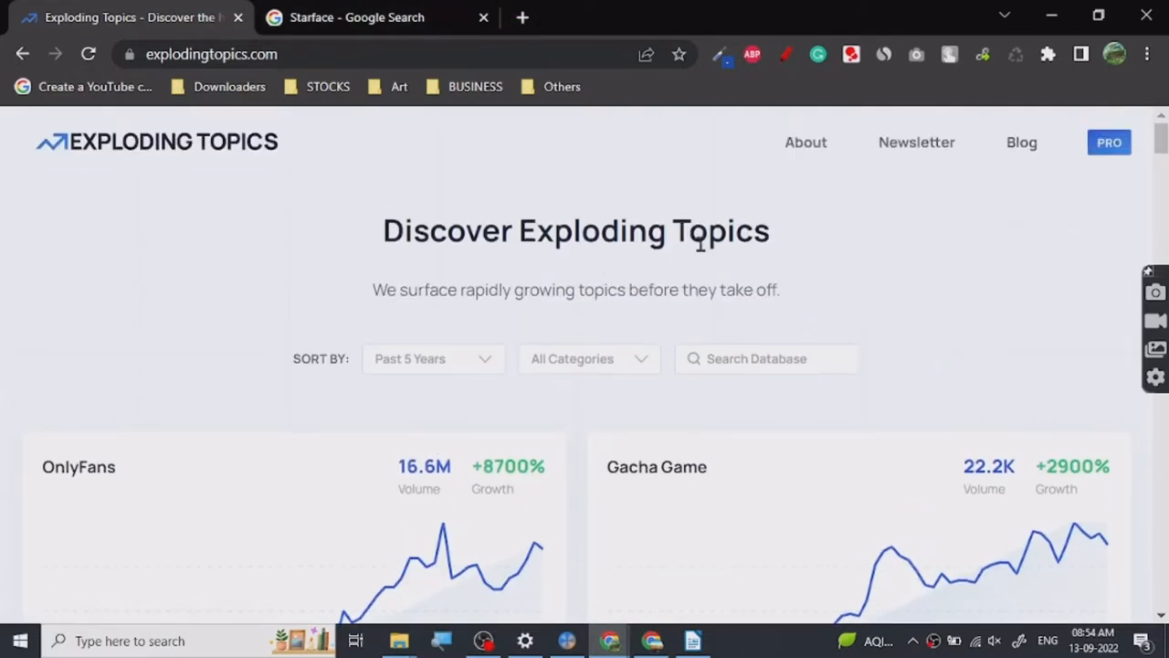
Add the bold heading 'EXPLODING TOPICS – BLOG , YT' at the end of the webinar topics document
{"action": "left_click", "coordinate": [692, 639]}
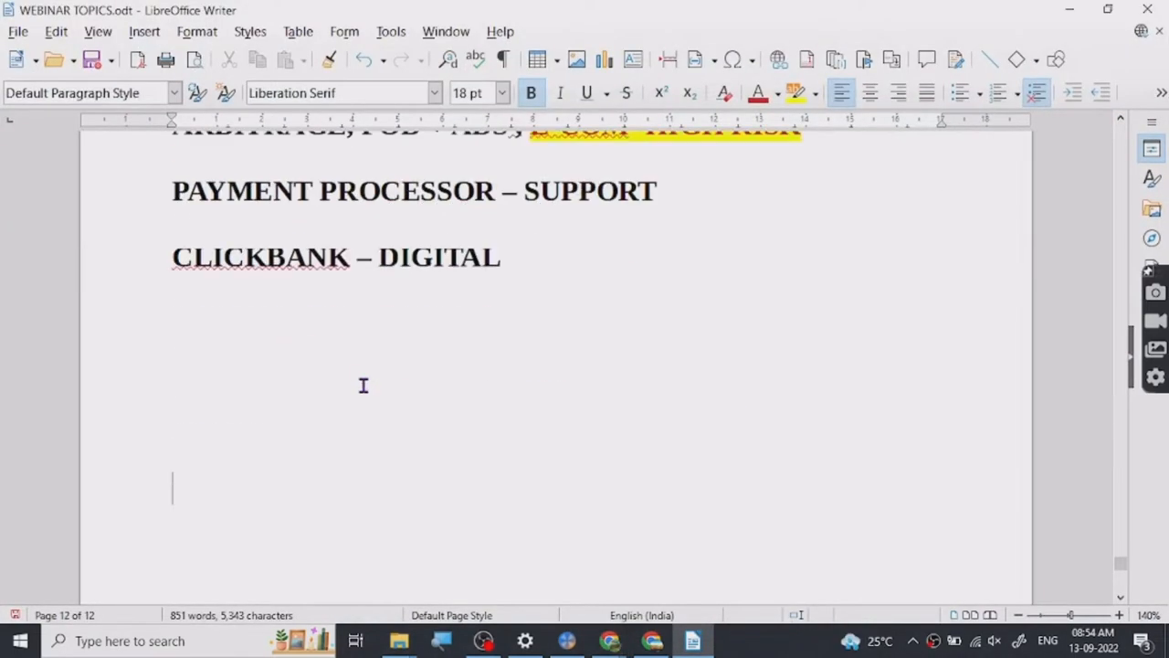
{"action": "scroll", "scroll_direction": "down", "scroll_amount": 3}
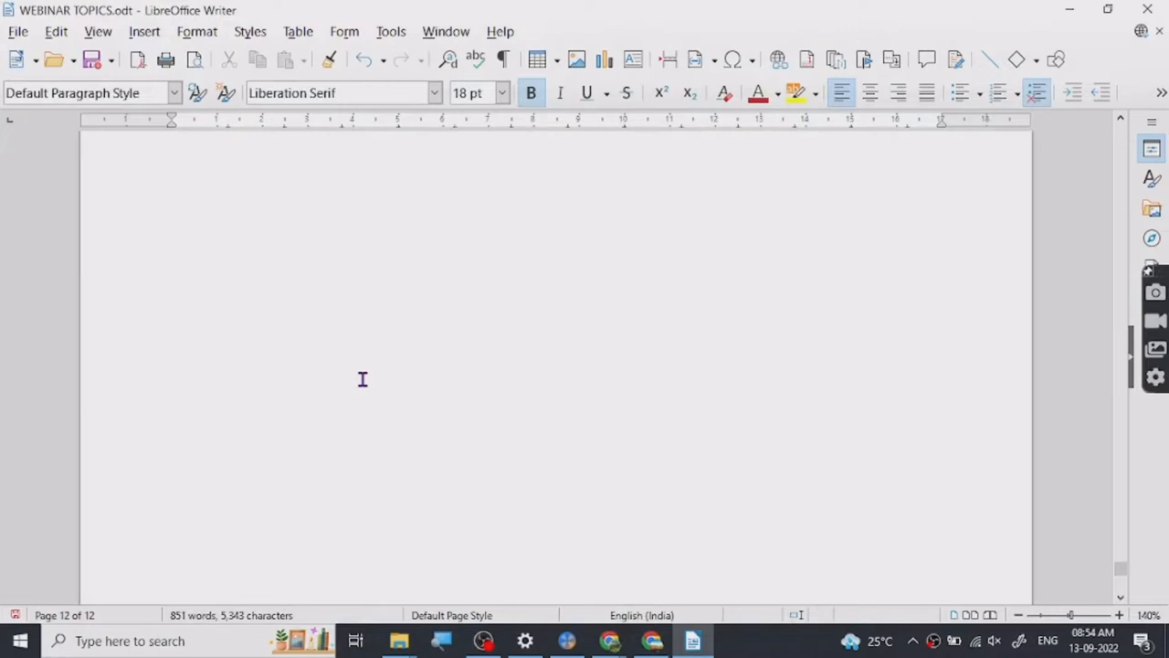
{"action": "type", "text": "EXPLODI"}
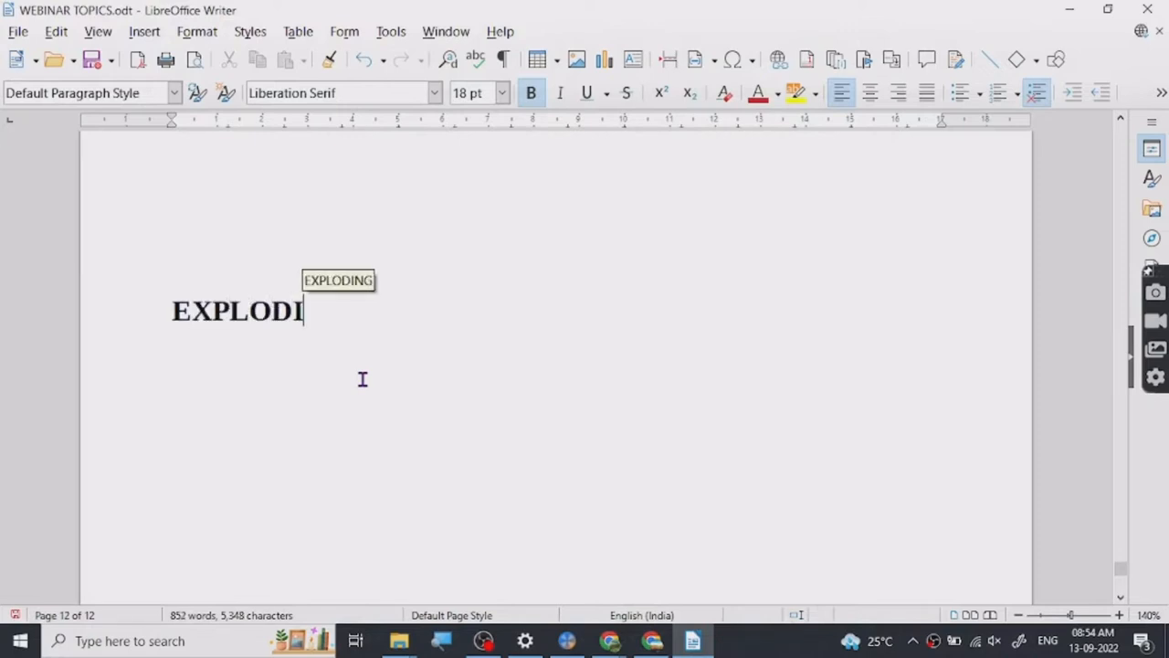
{"action": "type", "text": "NG TOP"}
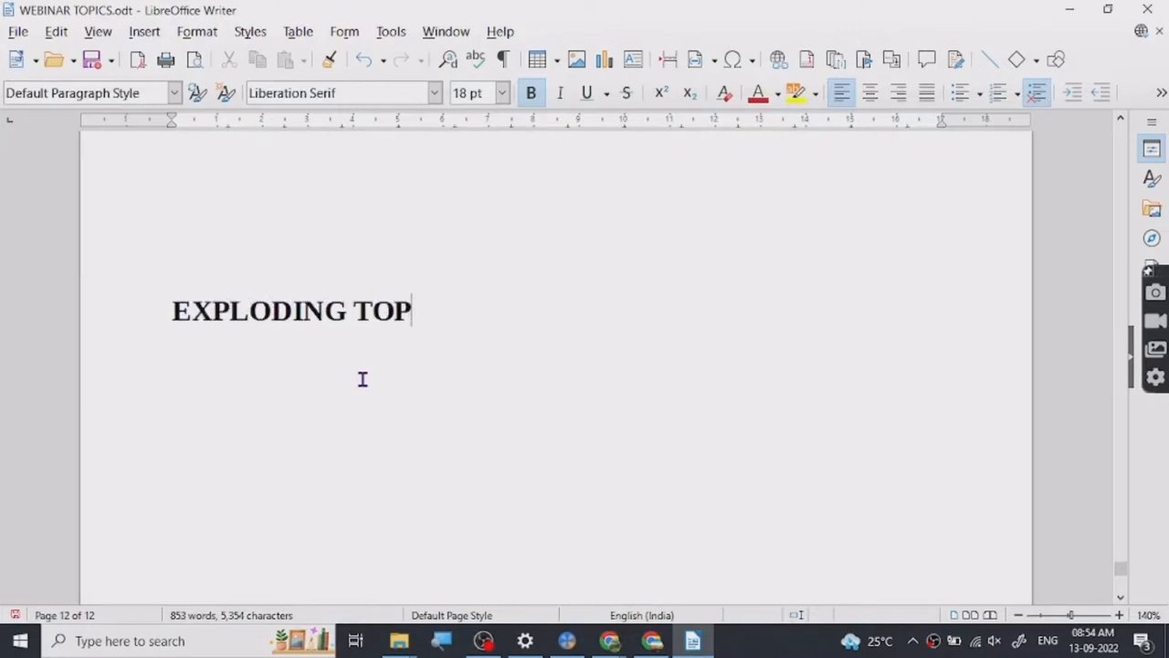
{"action": "type", "text": "ICS - BLOG"}
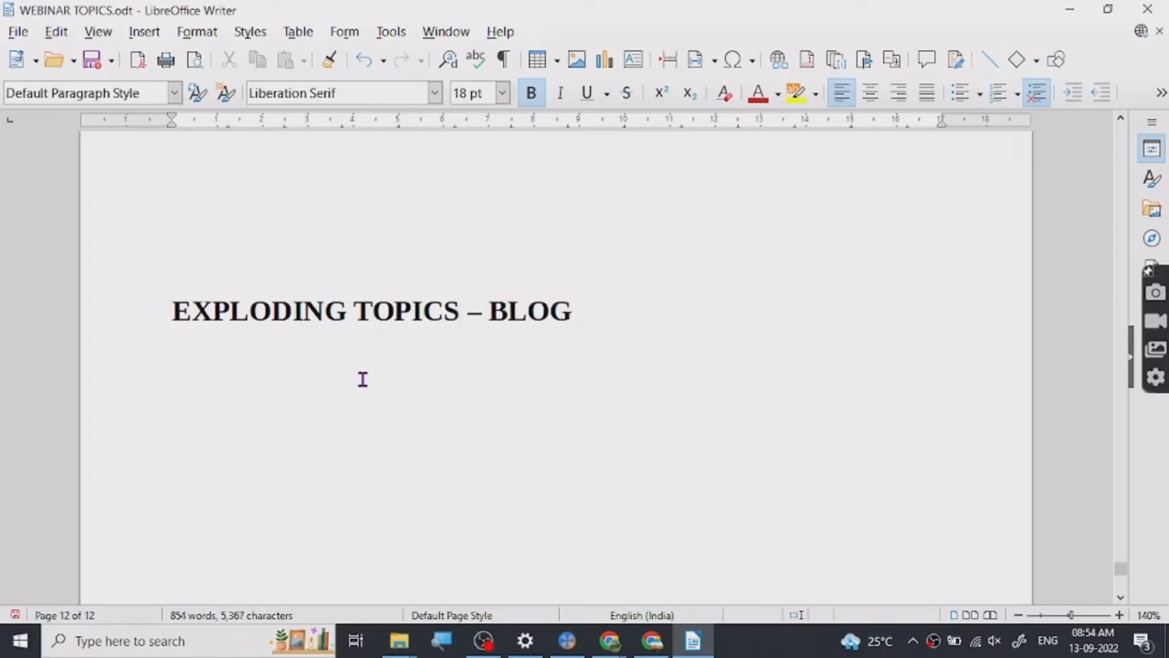
{"action": "type", "text": ","}
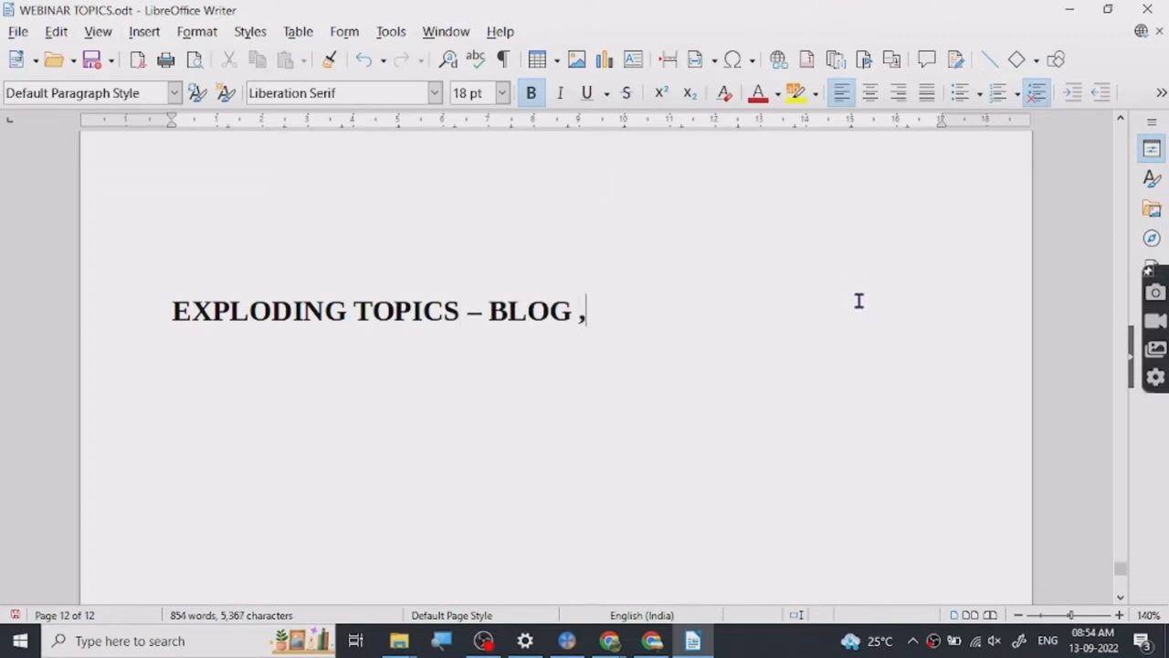
{"action": "type", "text": "YT"}
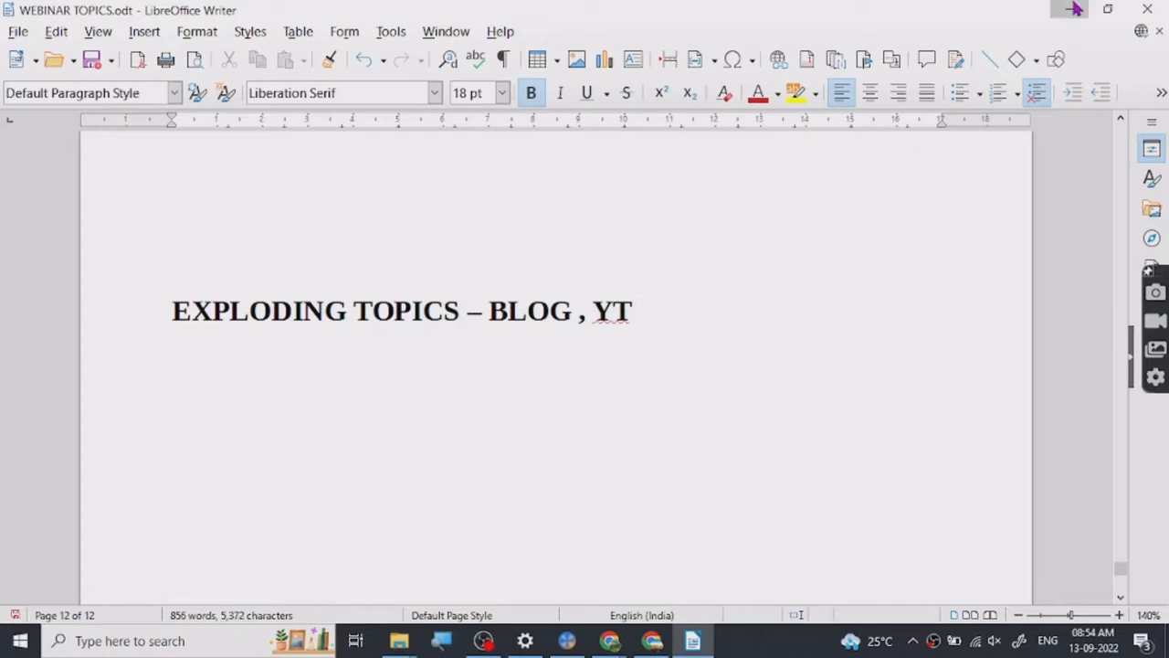
Return to Exploding Topics and scroll the trending list down to Core Web Vitals and Undraw
{"action": "left_click", "coordinate": [610, 639]}
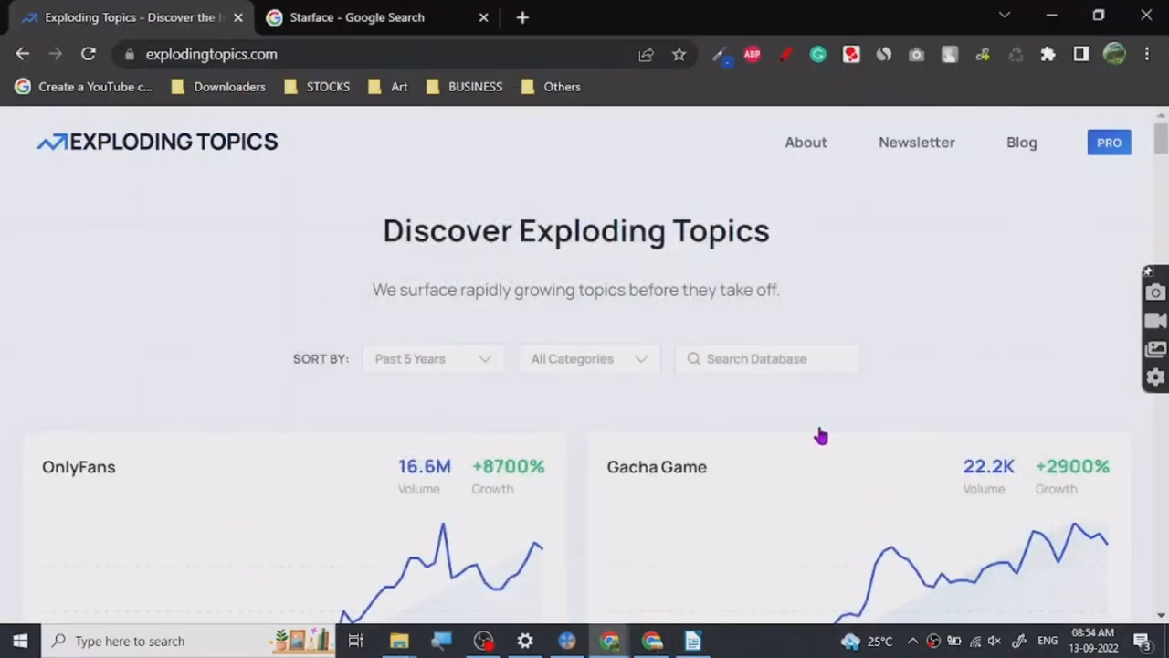
{"action": "scroll", "scroll_direction": "down", "scroll_amount": 3}
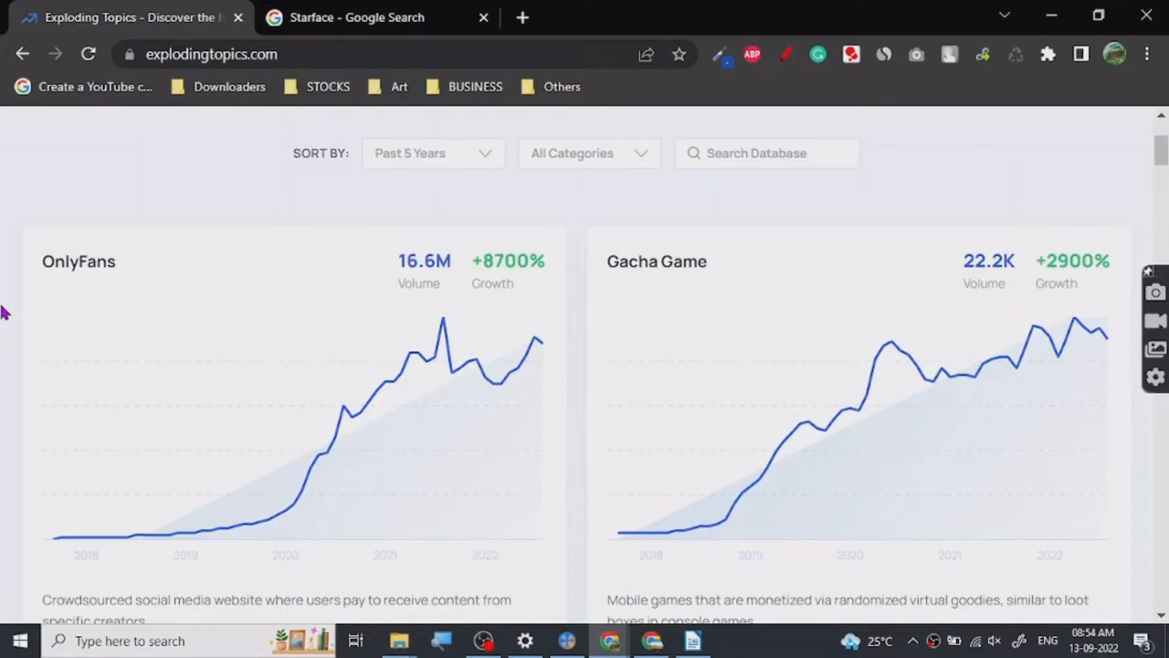
{"action": "scroll", "scroll_direction": "down", "scroll_amount": 3}
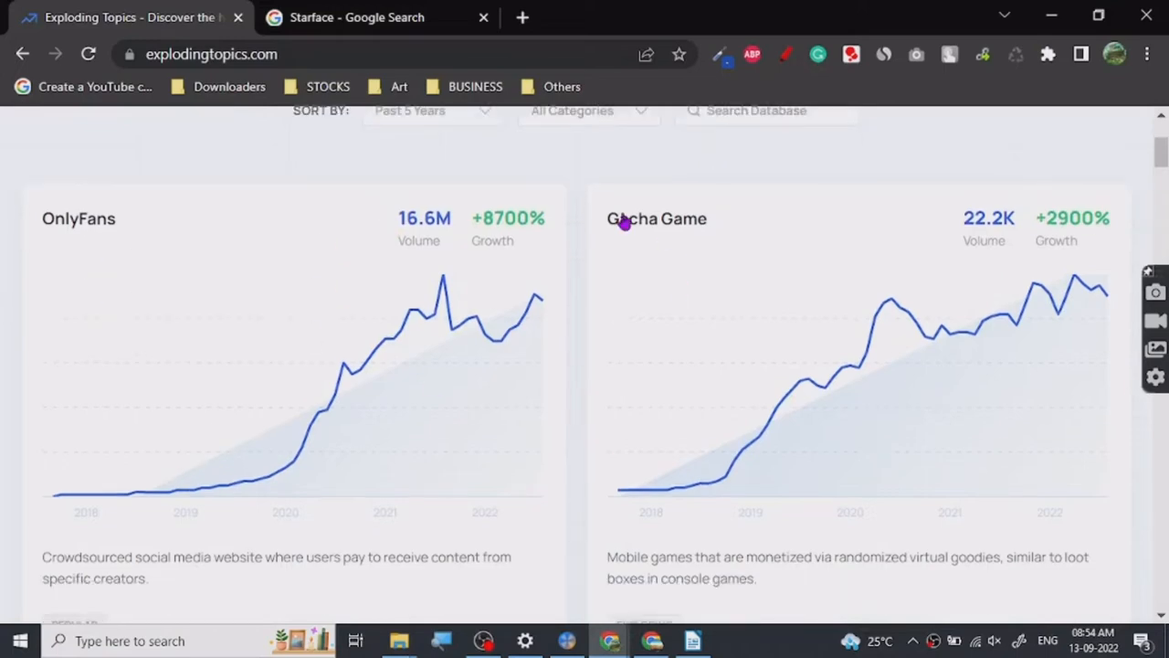
{"action": "scroll", "scroll_direction": "down", "scroll_amount": 3}
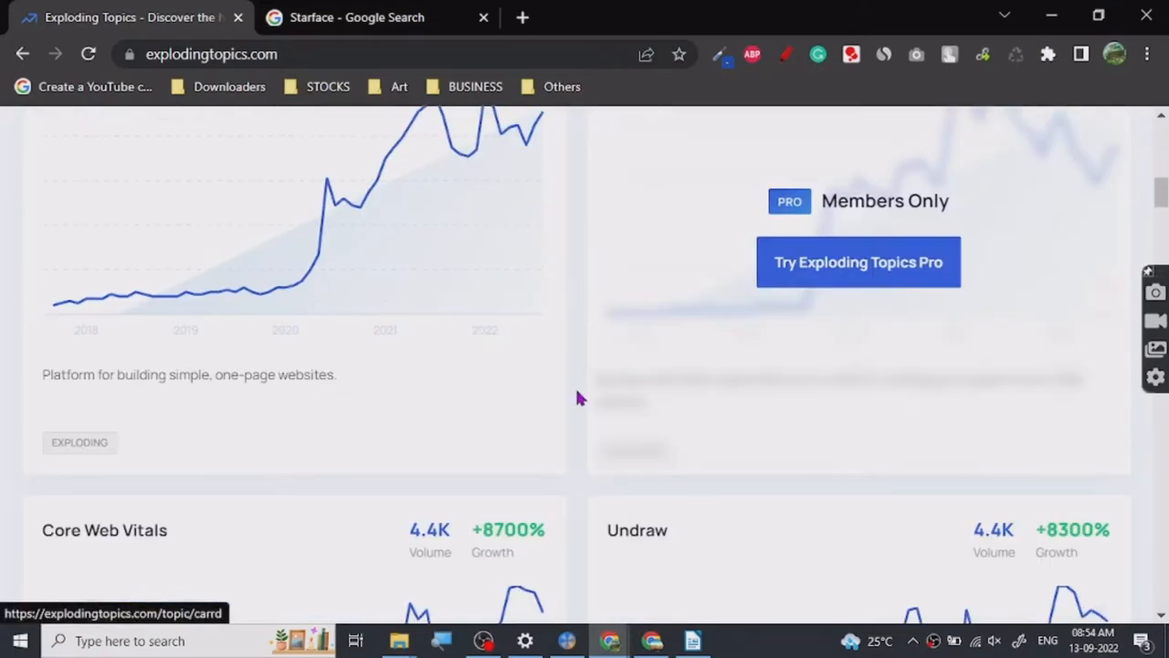
{"action": "scroll", "scroll_direction": "down", "scroll_amount": 3}
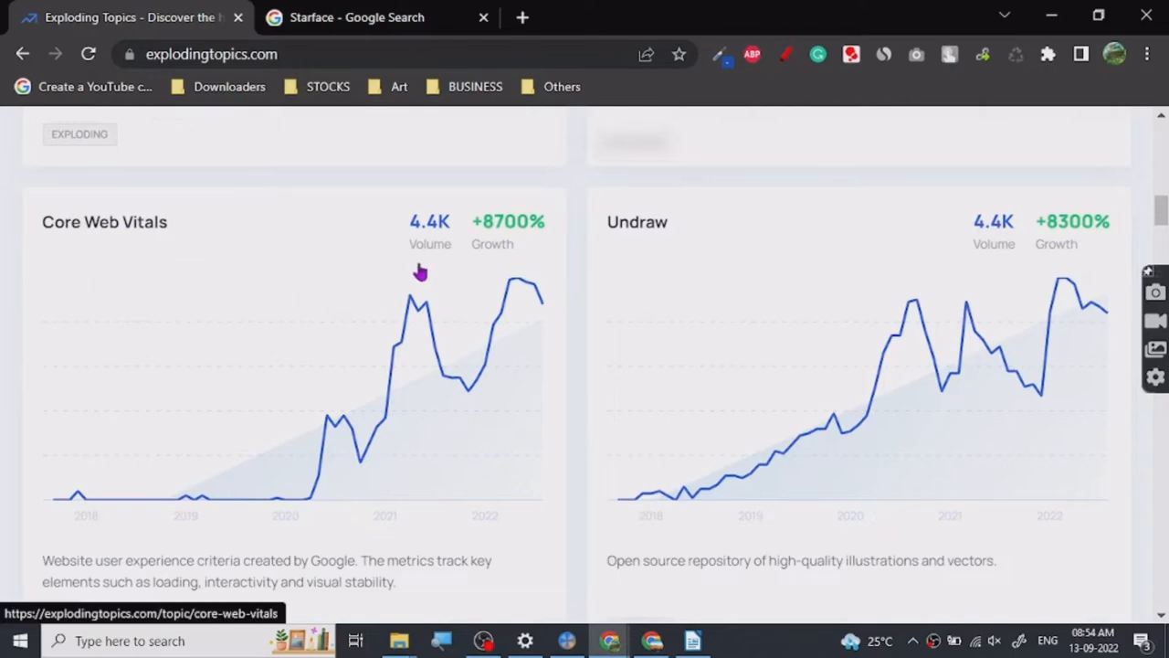
{"action": "scroll", "scroll_direction": "down", "scroll_amount": 3}
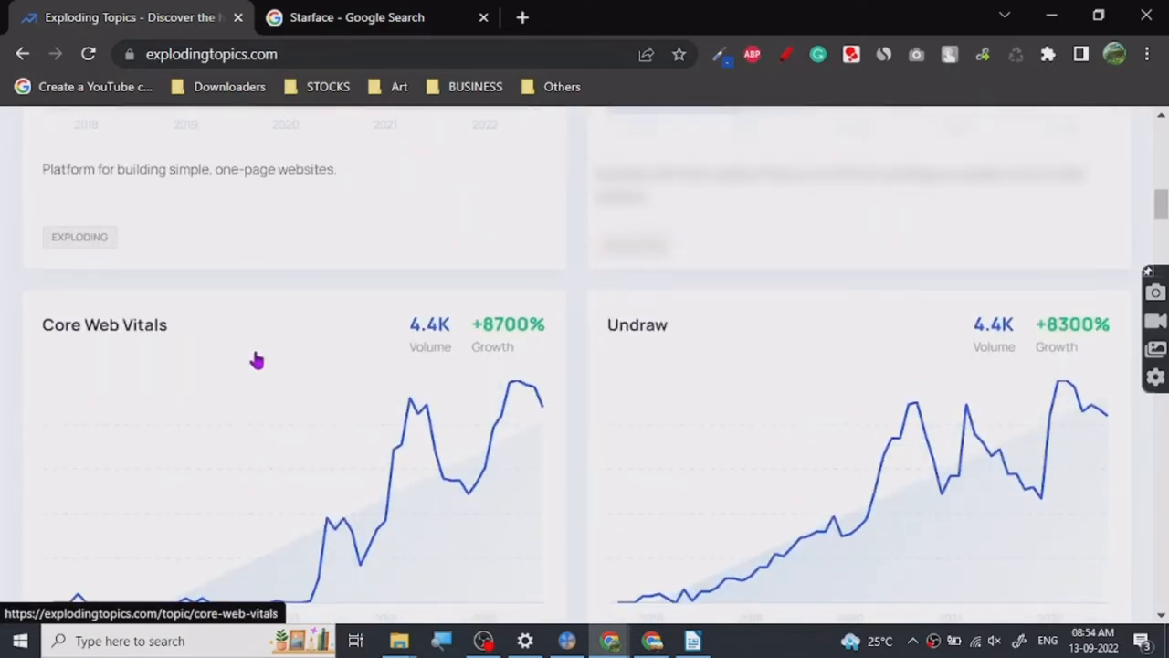
{"action": "mouse_move", "coordinate": [570, 364]}
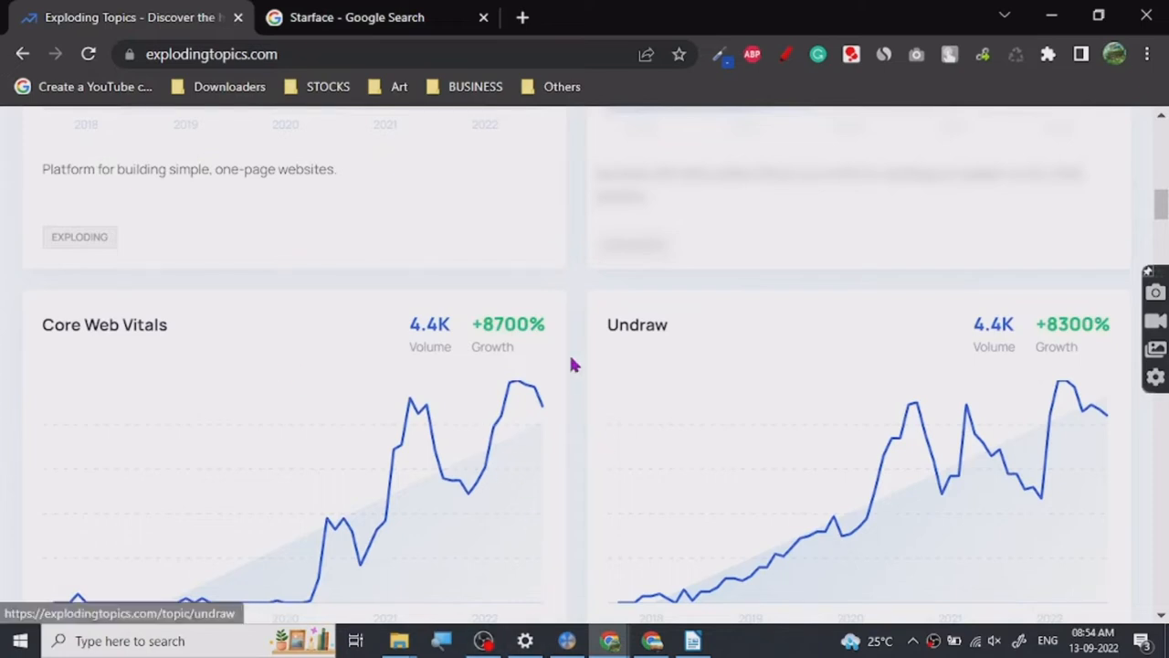
{"action": "mouse_move", "coordinate": [585, 354]}
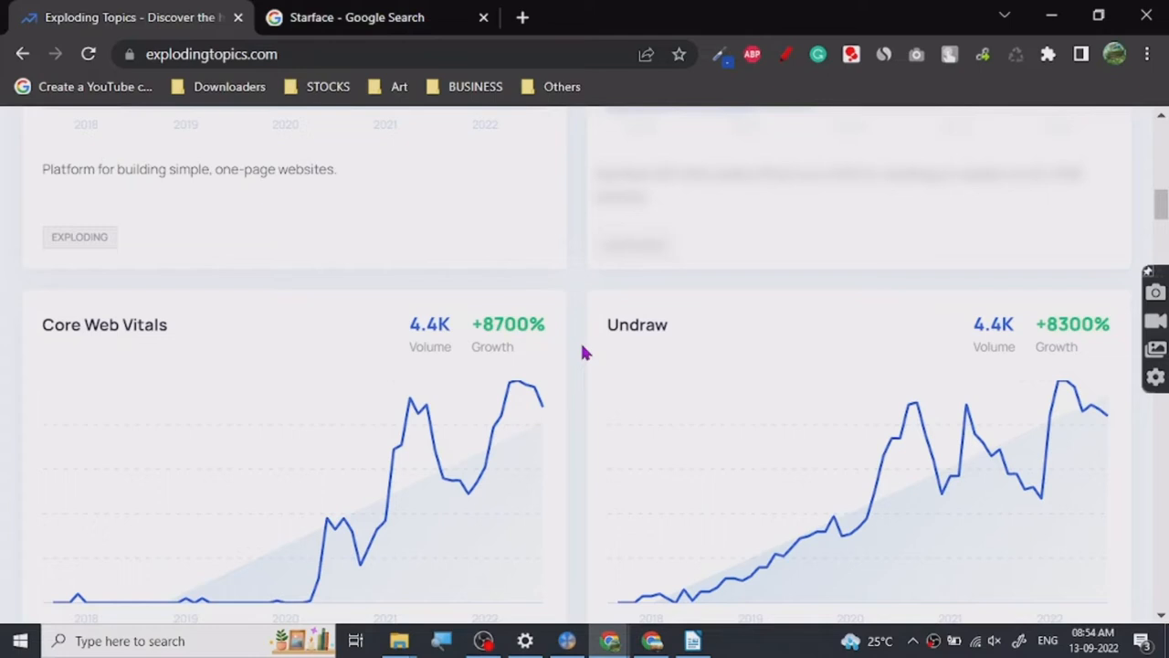
Scroll further down past Core Web Vitals, Undraw and Carrd to the Sezzle and Artgrid charts
{"action": "scroll", "scroll_direction": "down", "scroll_amount": 3}
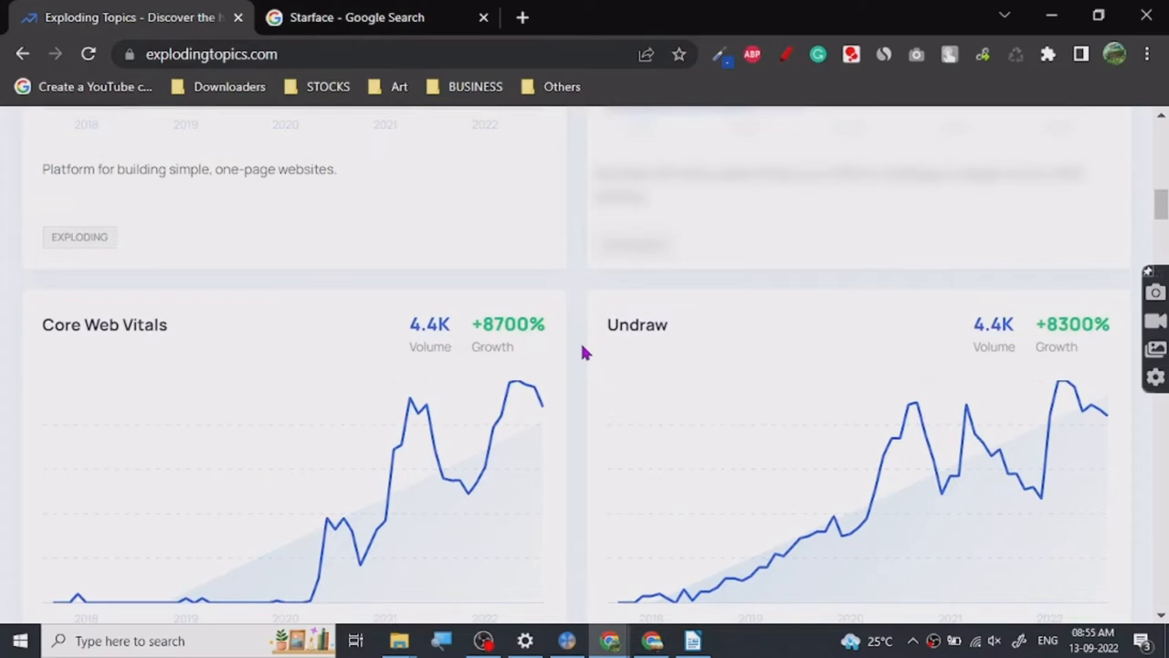
{"action": "mouse_move", "coordinate": [71, 363]}
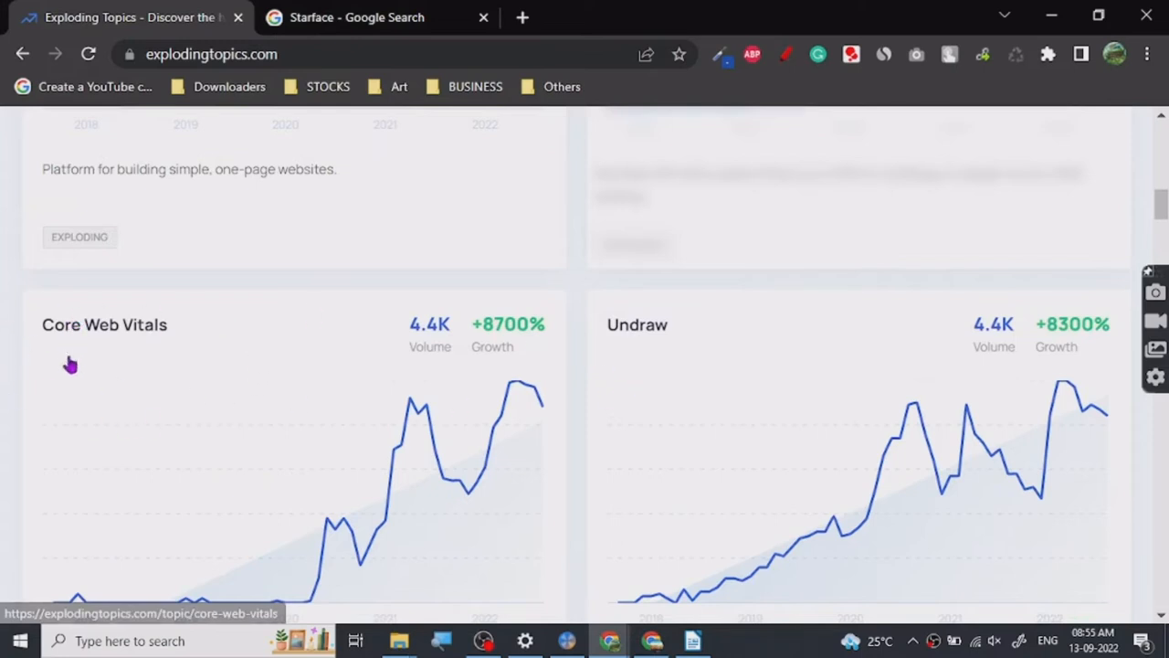
{"action": "mouse_move", "coordinate": [65, 376]}
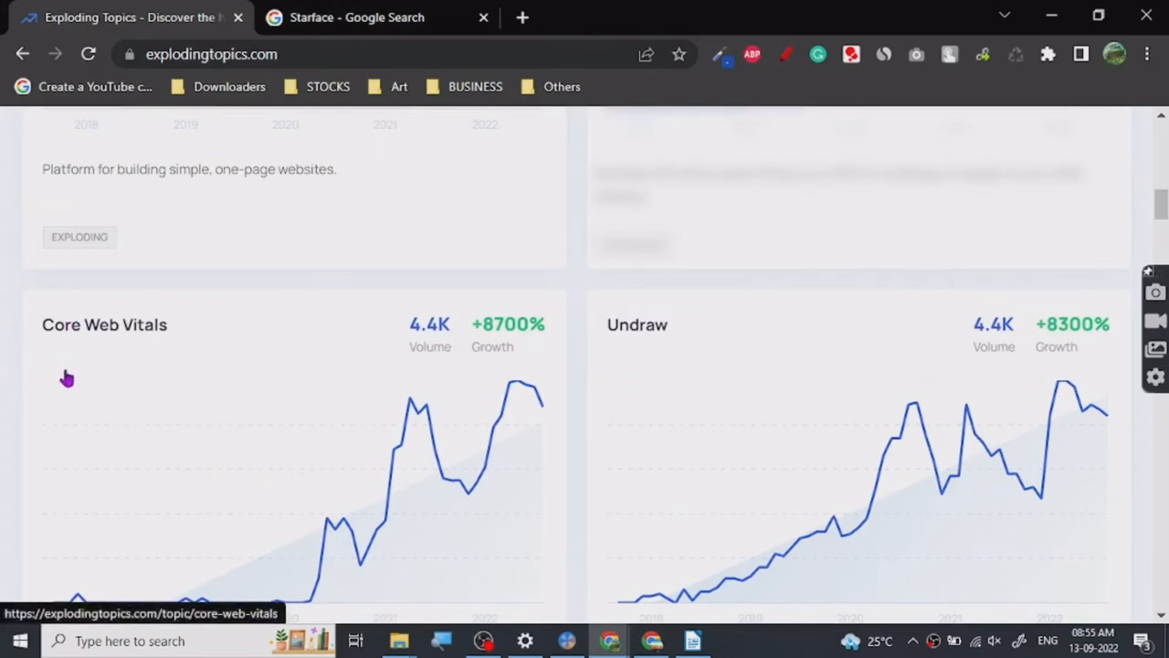
{"action": "mouse_move", "coordinate": [652, 302]}
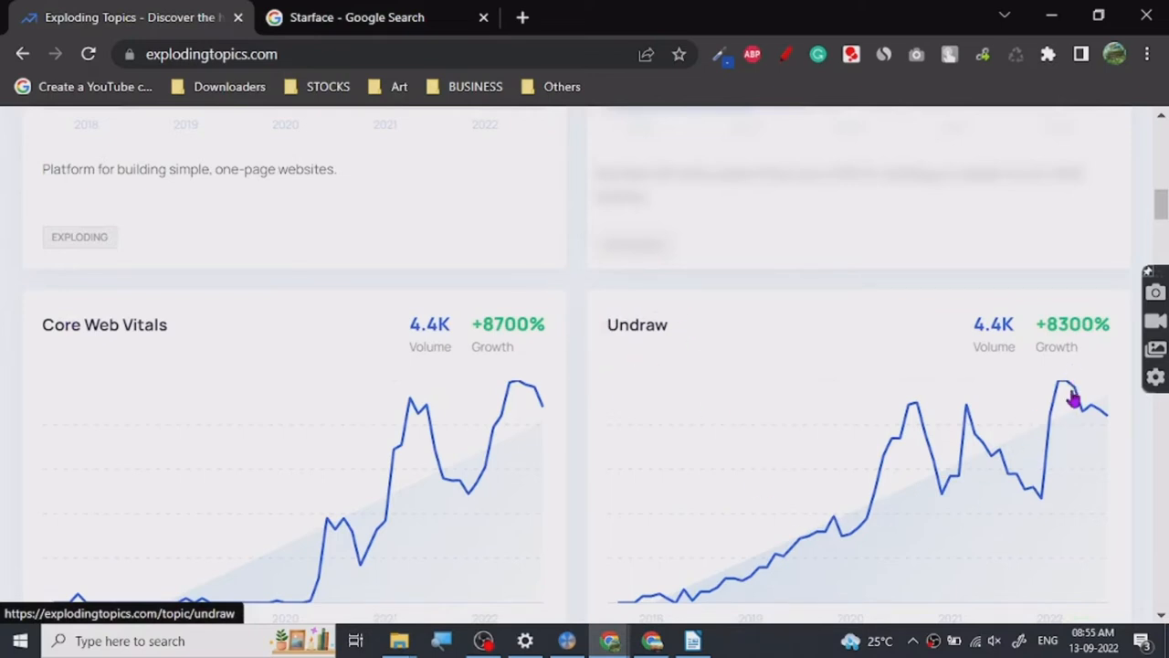
{"action": "mouse_move", "coordinate": [219, 415]}
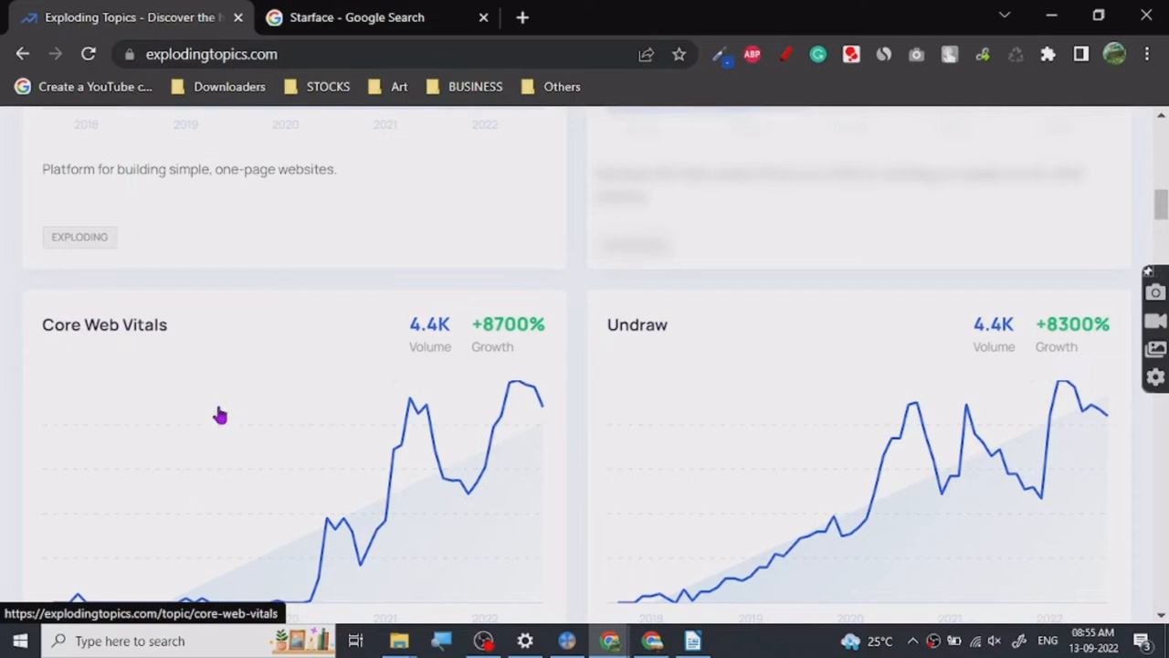
{"action": "scroll", "scroll_direction": "down", "scroll_amount": 3}
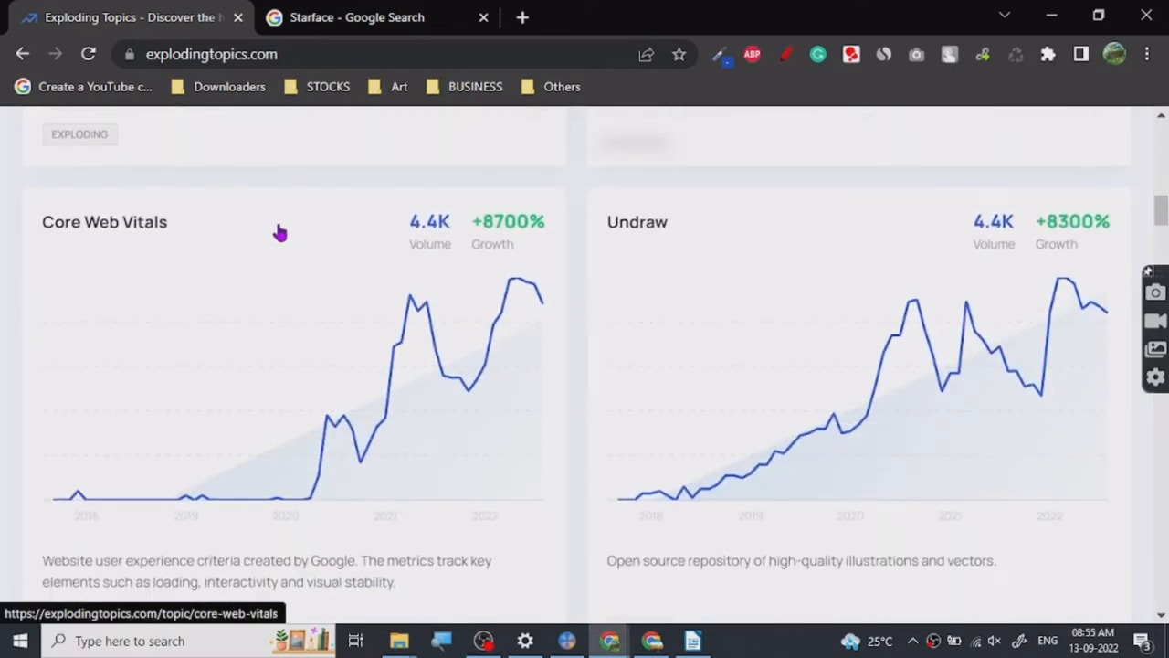
{"action": "mouse_move", "coordinate": [508, 252]}
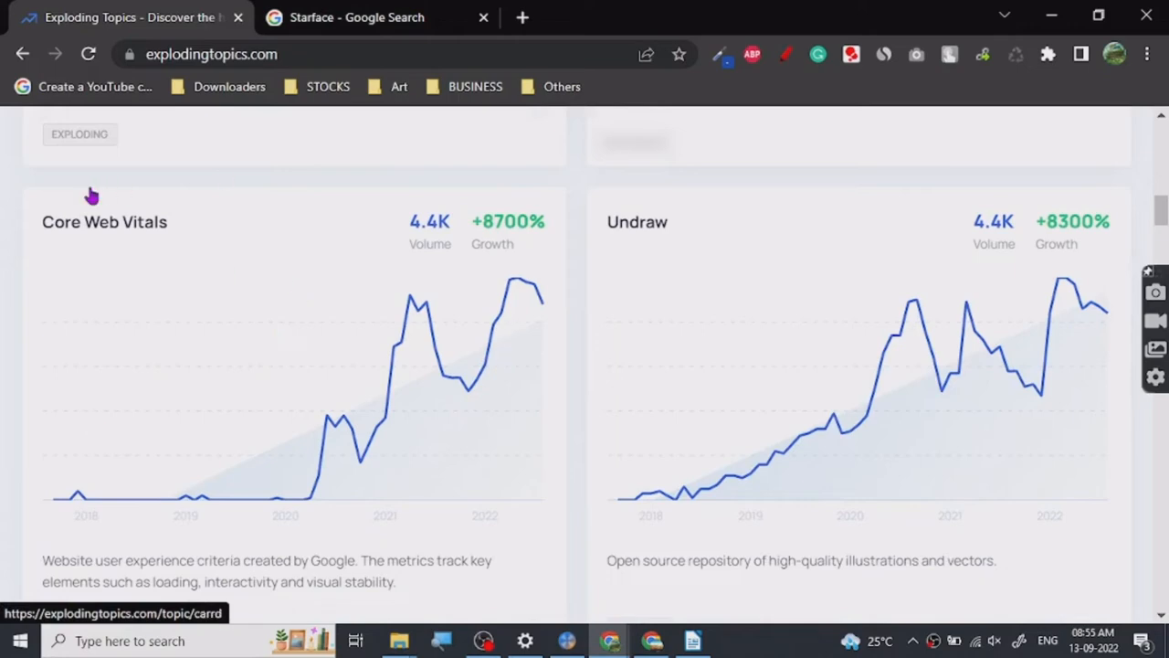
{"action": "mouse_move", "coordinate": [4, 489]}
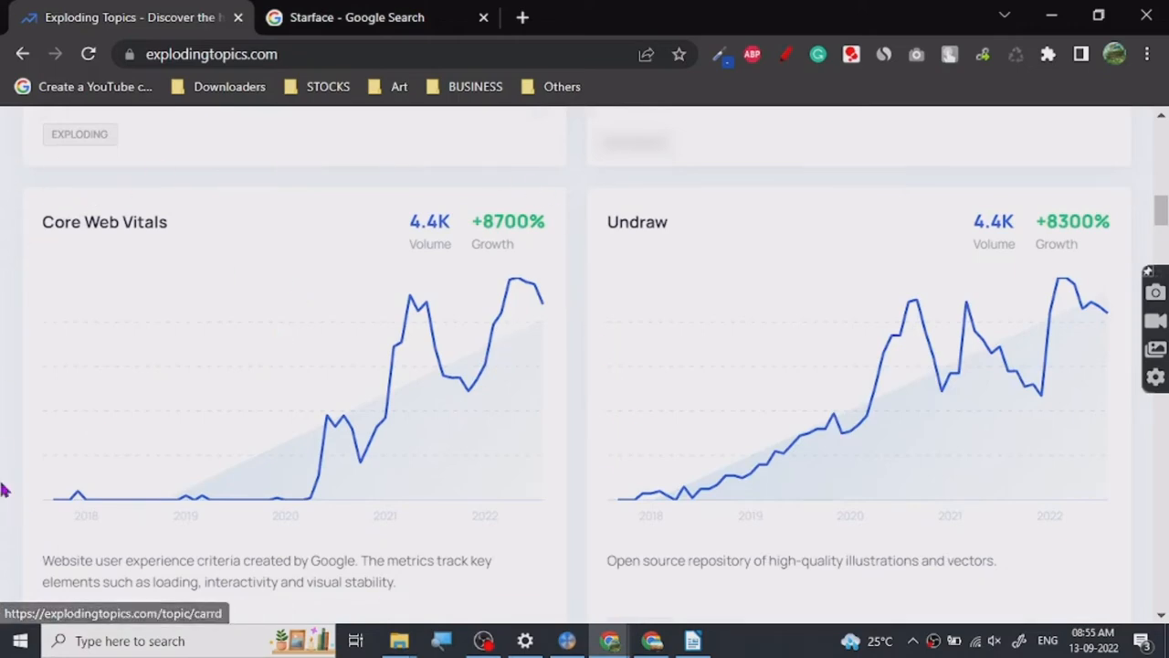
{"action": "scroll", "scroll_direction": "down", "scroll_amount": 3}
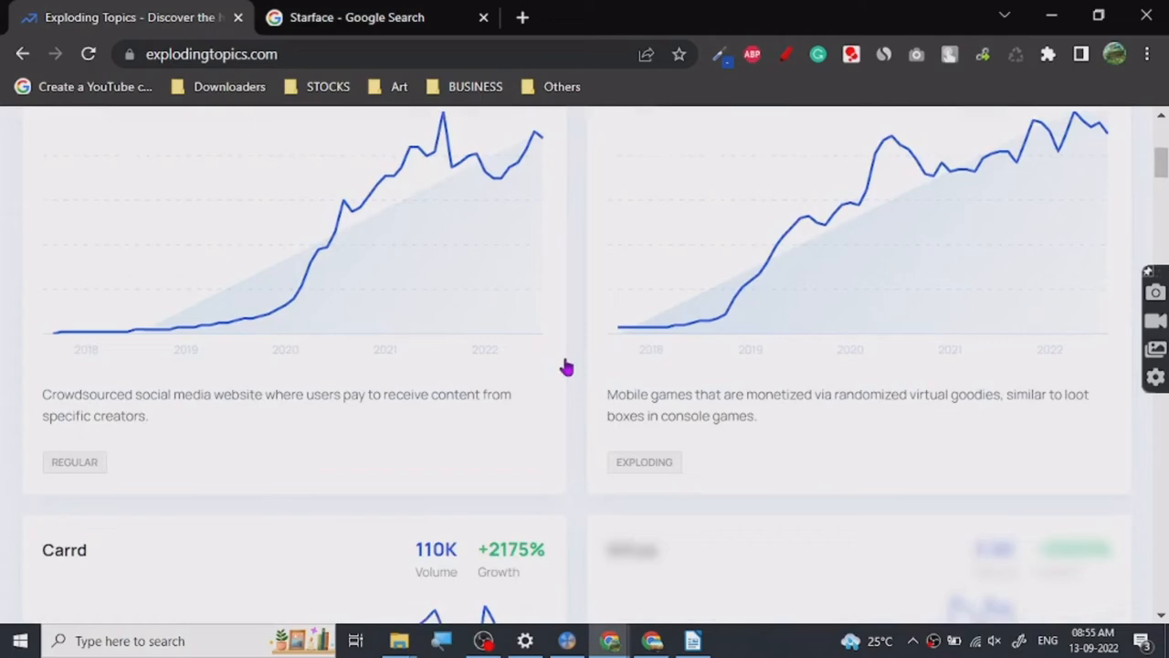
{"action": "scroll", "scroll_direction": "down", "scroll_amount": 3}
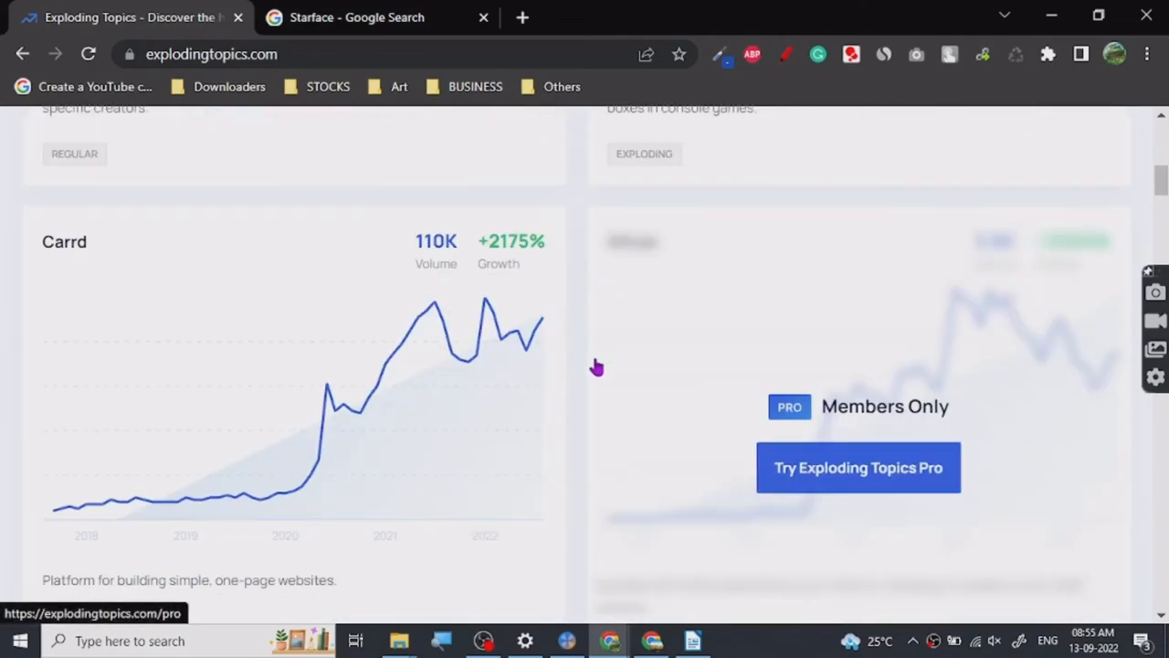
{"action": "scroll", "scroll_direction": "down", "scroll_amount": 3}
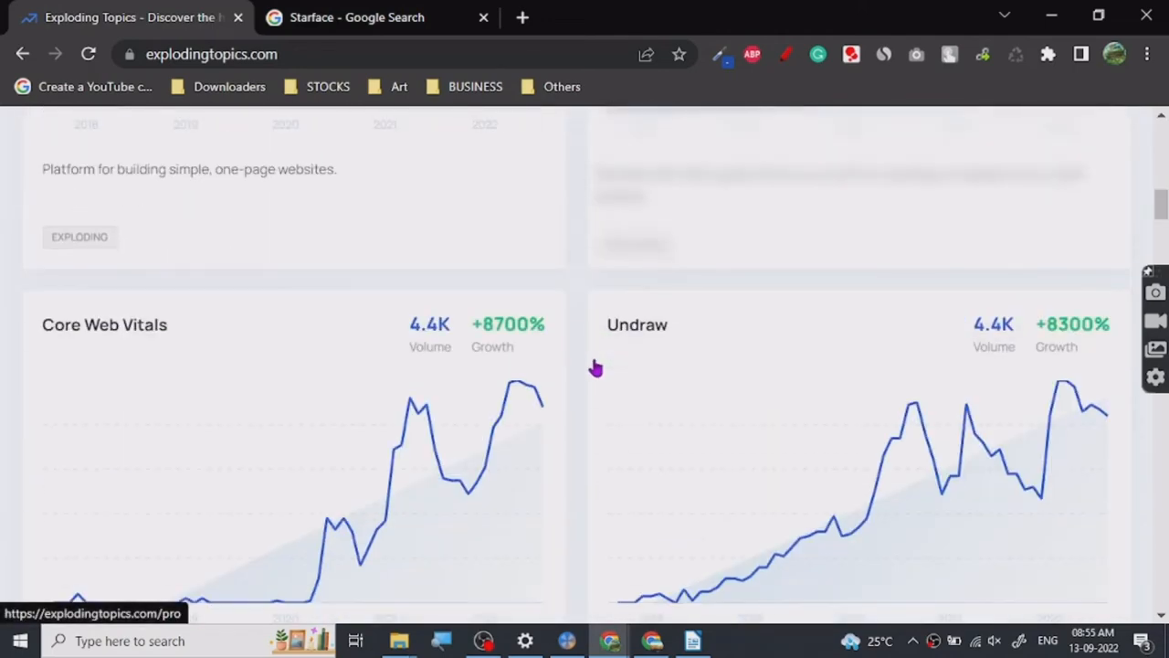
{"action": "scroll", "scroll_direction": "down", "scroll_amount": 3}
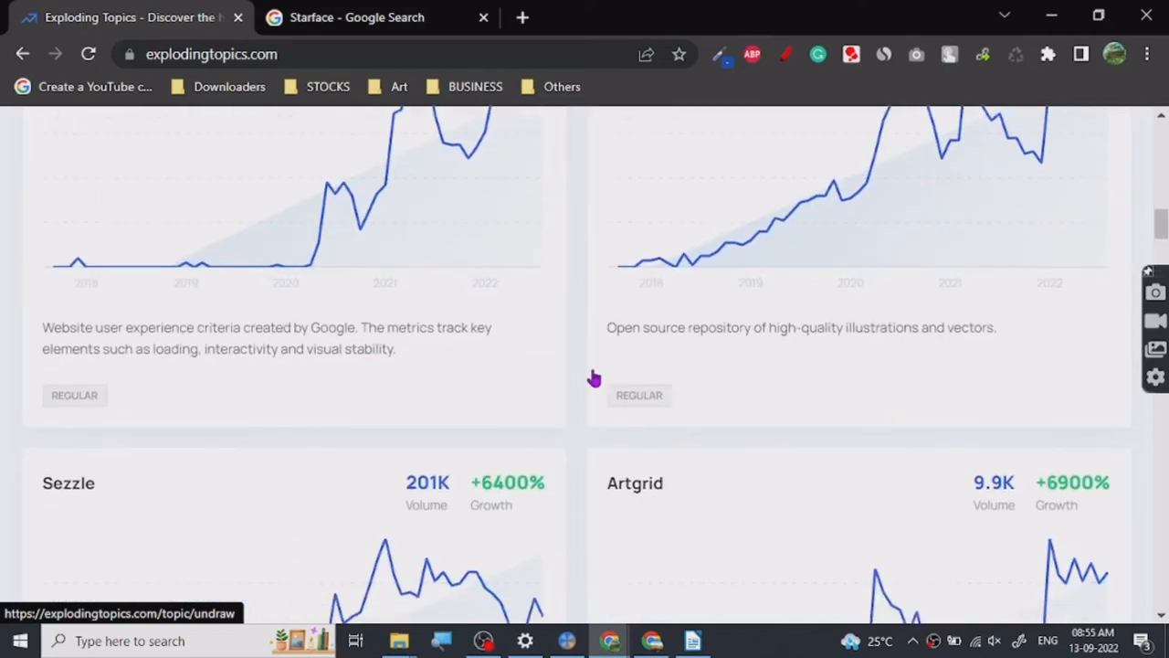
{"action": "scroll", "scroll_direction": "down", "scroll_amount": 3}
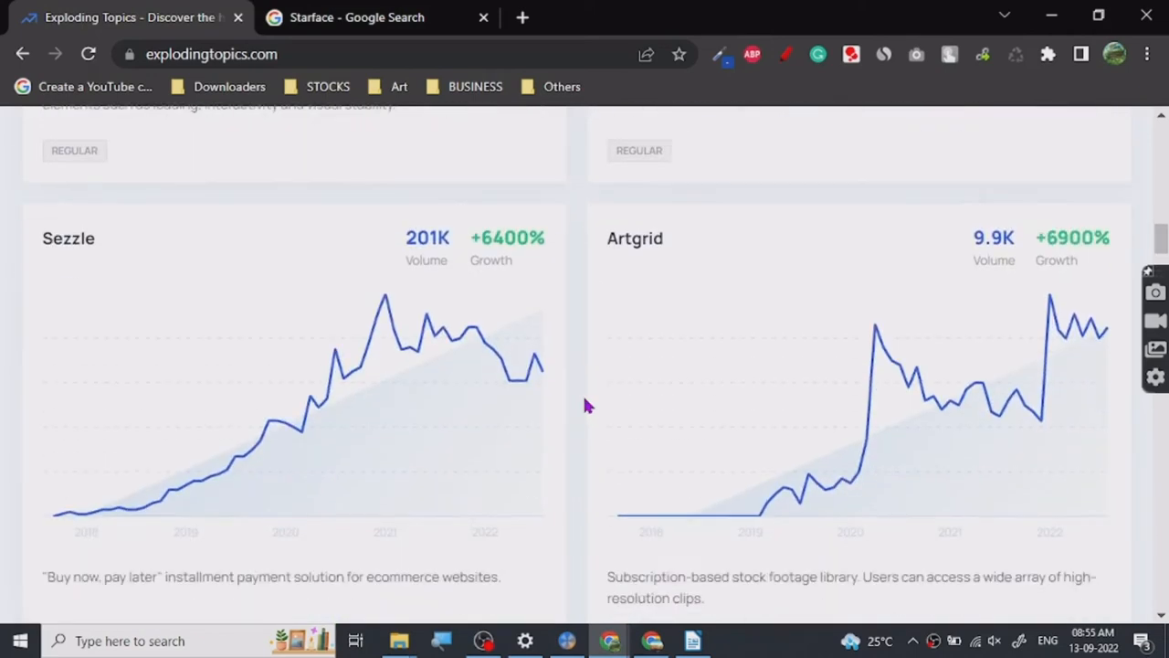
{"action": "scroll", "scroll_direction": "down", "scroll_amount": 3}
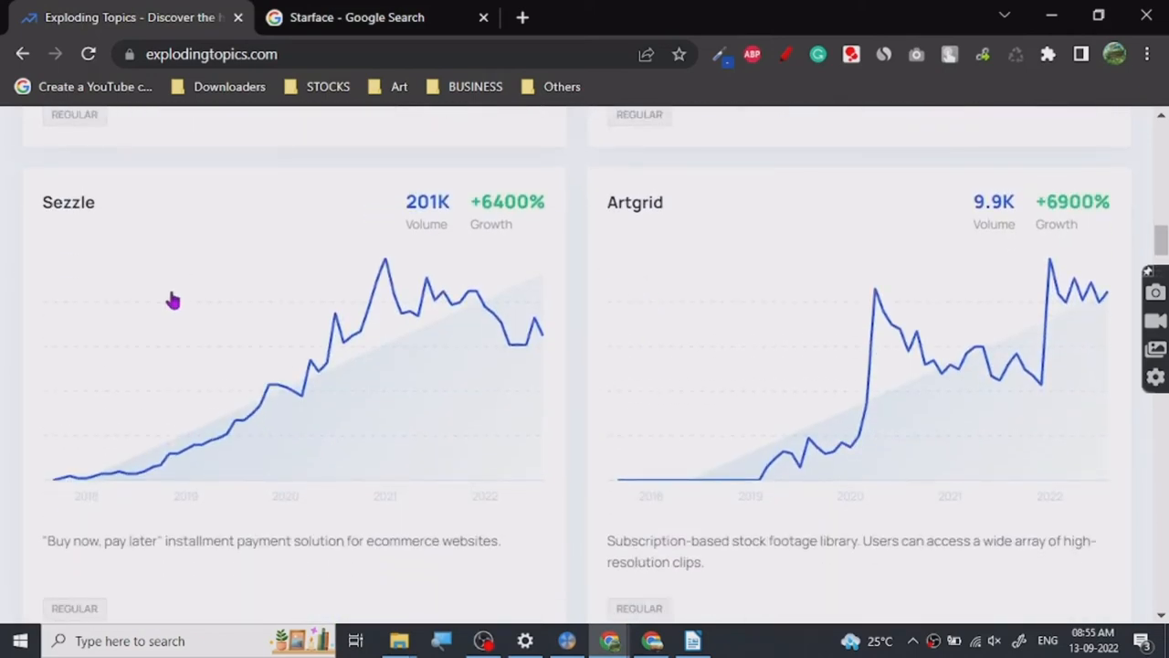
{"action": "mouse_move", "coordinate": [293, 342]}
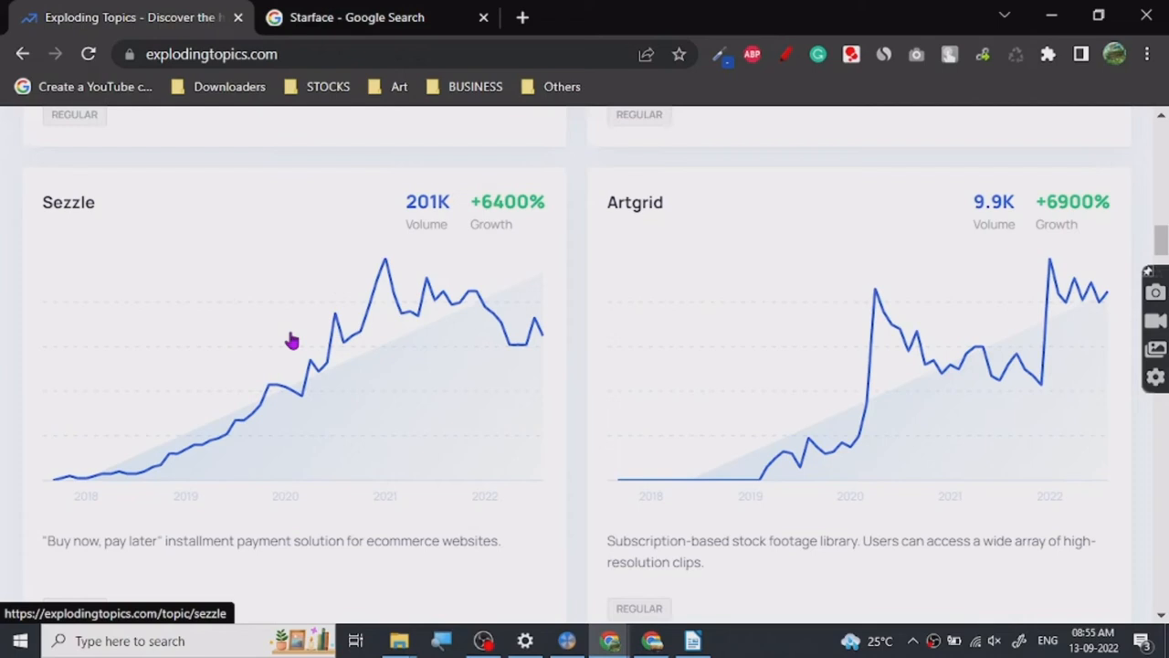
{"action": "mouse_move", "coordinate": [599, 394]}
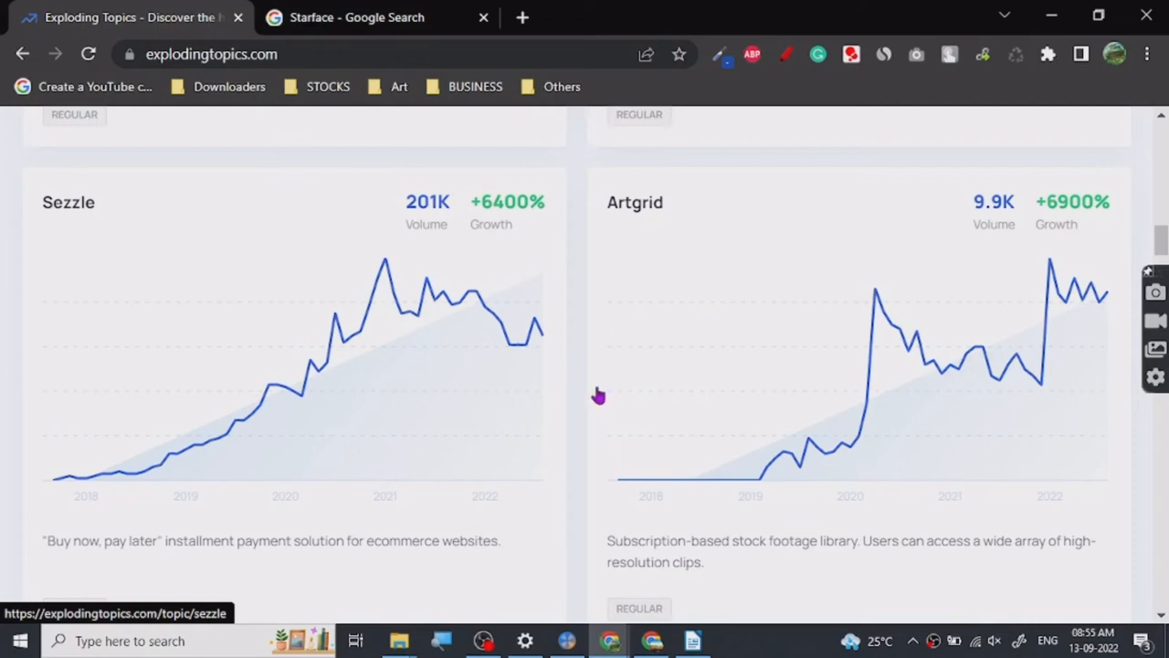
{"action": "mouse_move", "coordinate": [574, 260]}
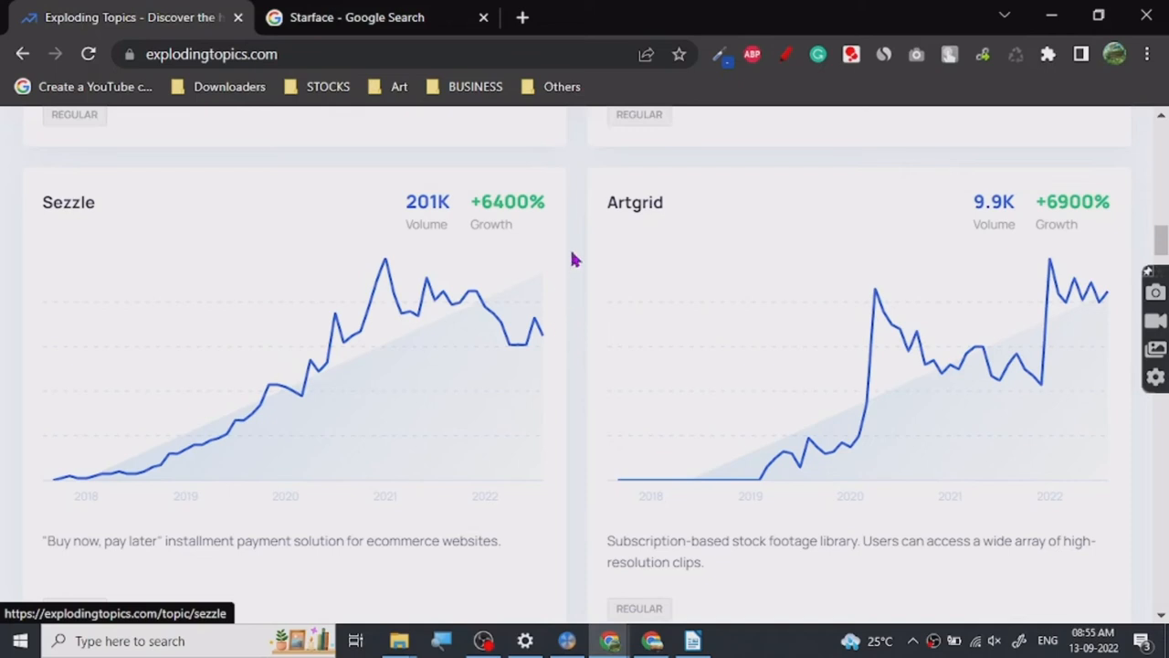
{"action": "mouse_move", "coordinate": [387, 424]}
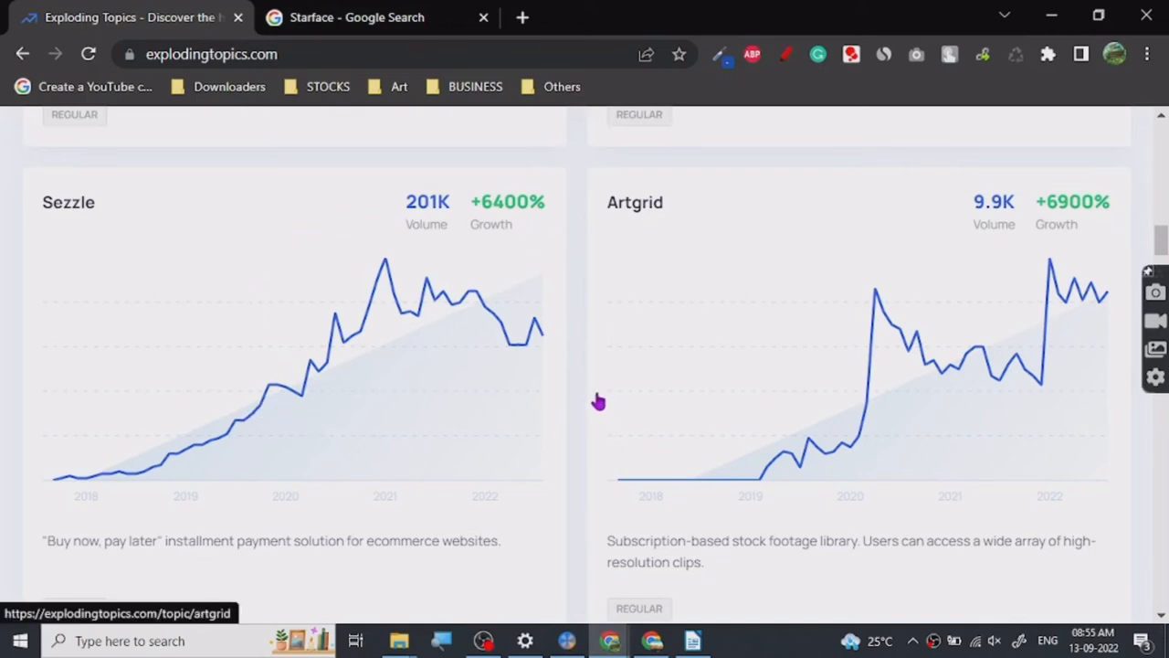
{"action": "scroll", "scroll_direction": "down", "scroll_amount": 3}
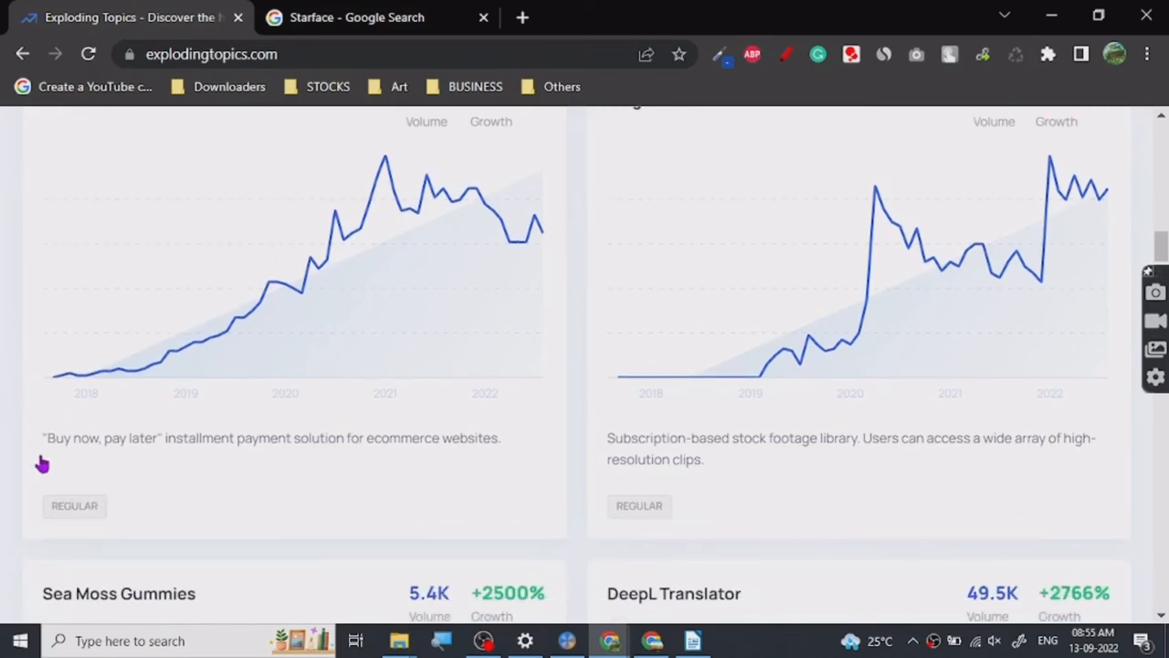
{"action": "scroll", "scroll_direction": "down", "scroll_amount": 3}
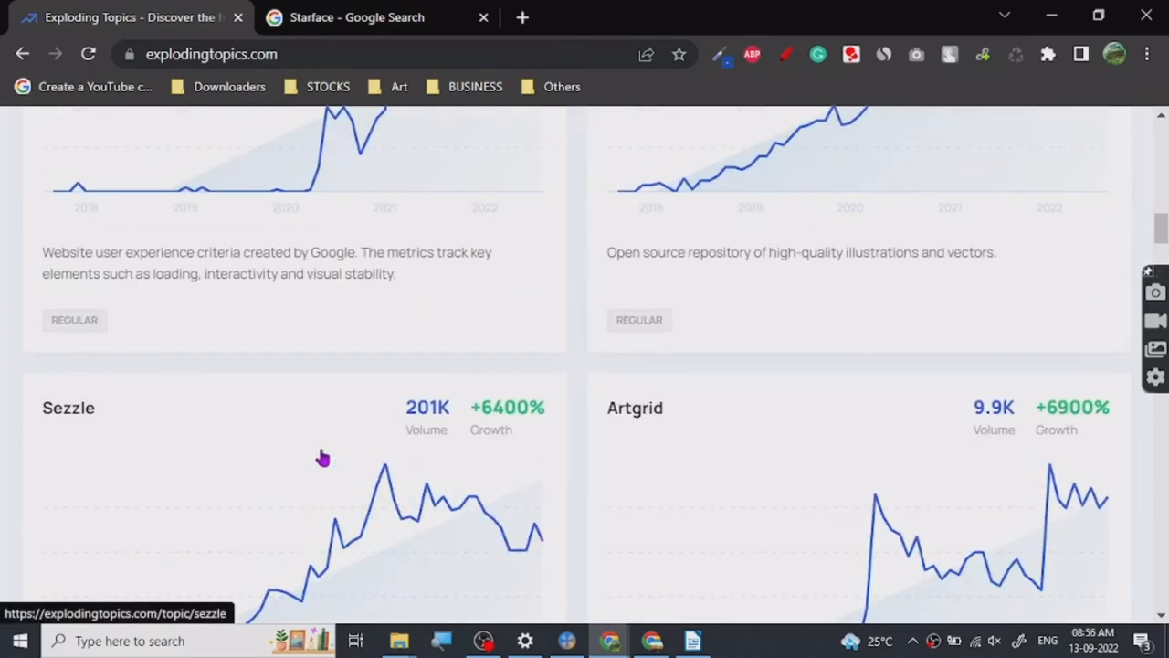
{"action": "scroll", "scroll_direction": "down", "scroll_amount": 3}
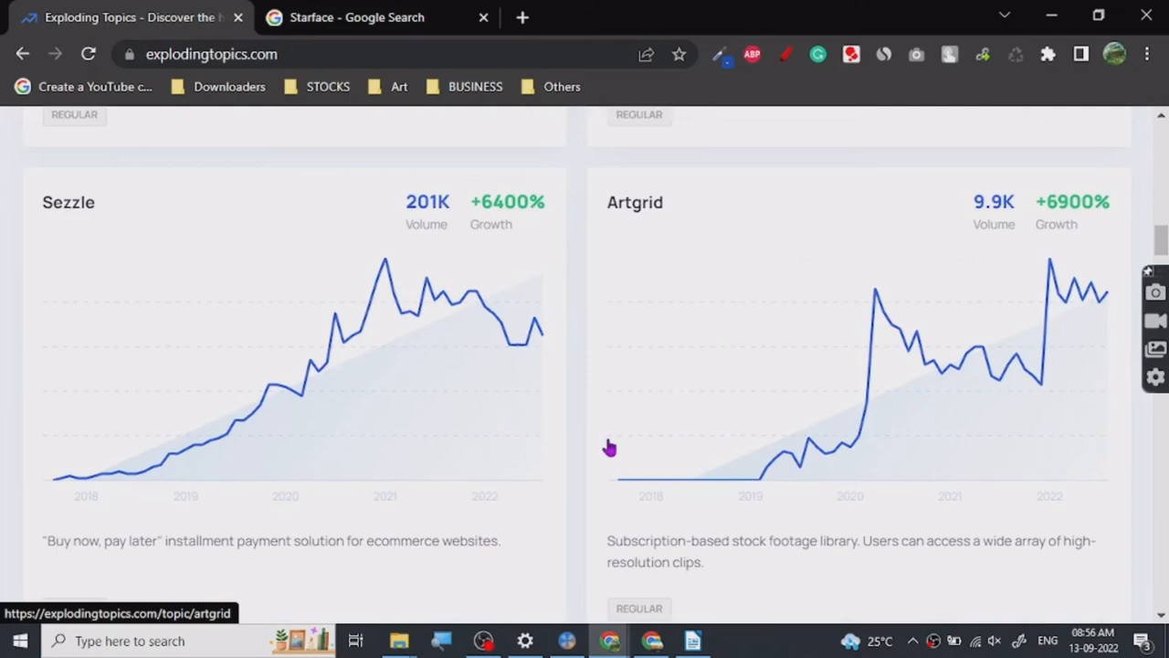
{"action": "scroll", "scroll_direction": "down", "scroll_amount": 3}
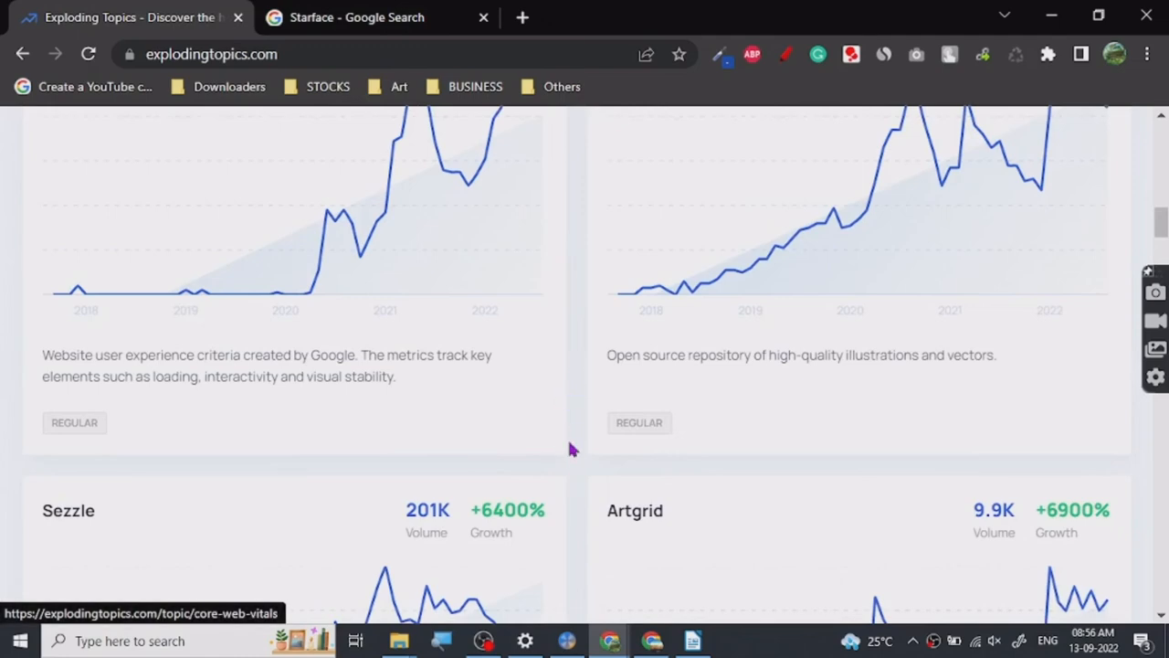
{"action": "scroll", "scroll_direction": "down", "scroll_amount": 3}
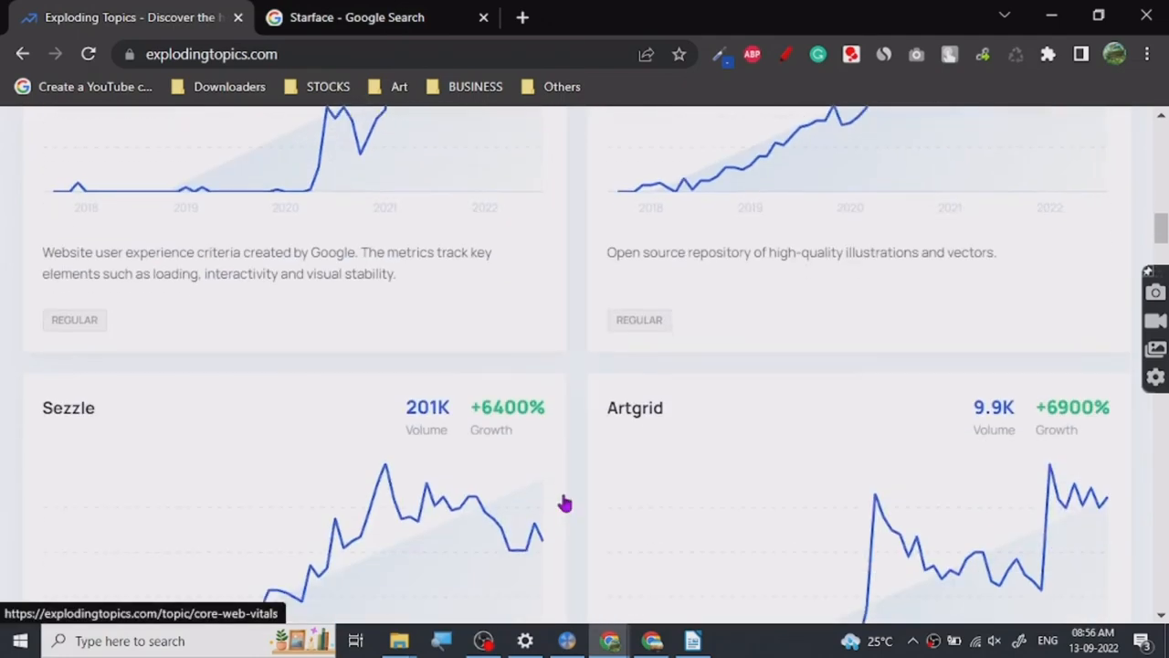
{"action": "scroll", "scroll_direction": "down", "scroll_amount": 3}
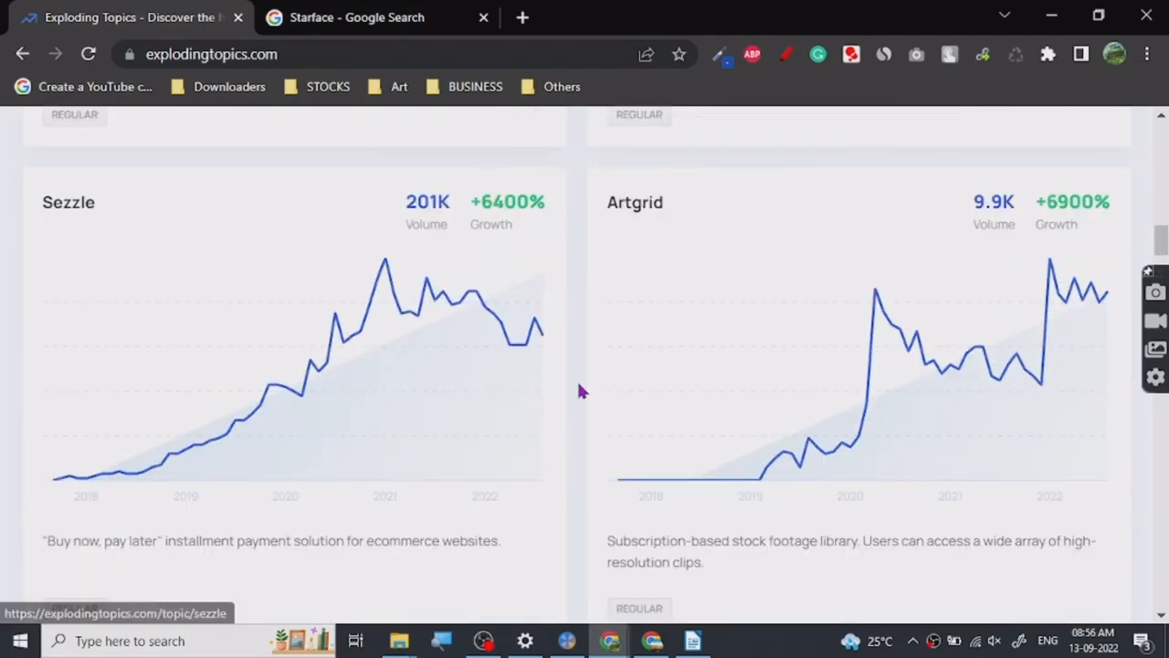
Scroll through Sea Moss Gummies, DeepL Translator, Preply and Swiss Cheese Plant back to Carrd
{"action": "scroll", "scroll_direction": "down", "scroll_amount": 3}
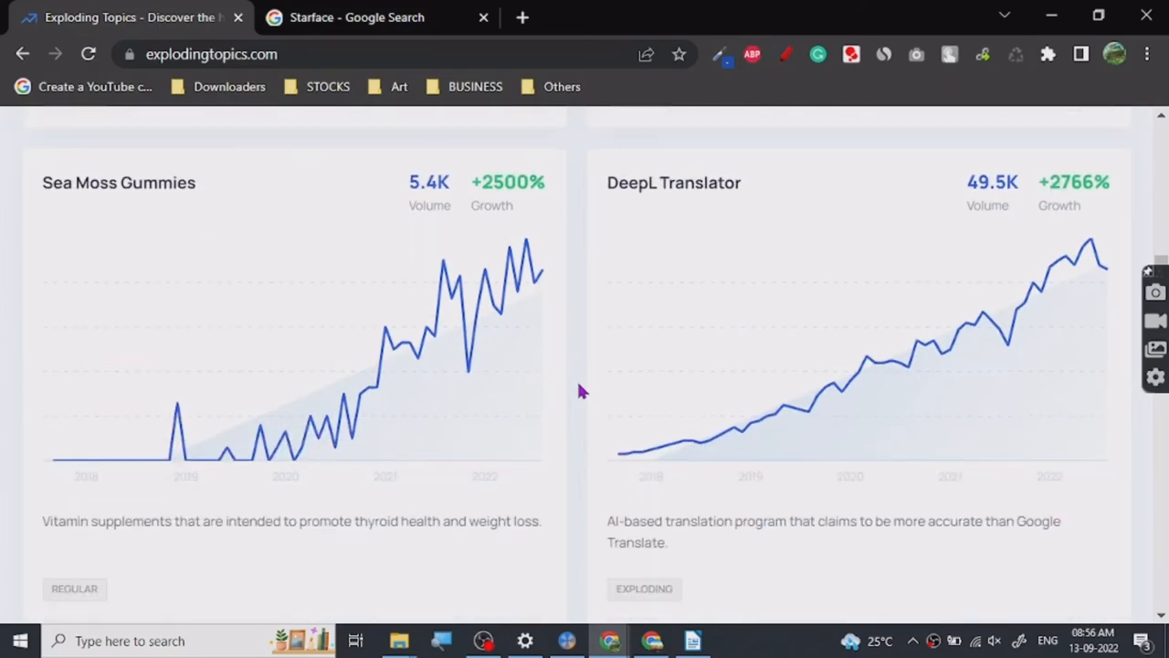
{"action": "mouse_move", "coordinate": [457, 541]}
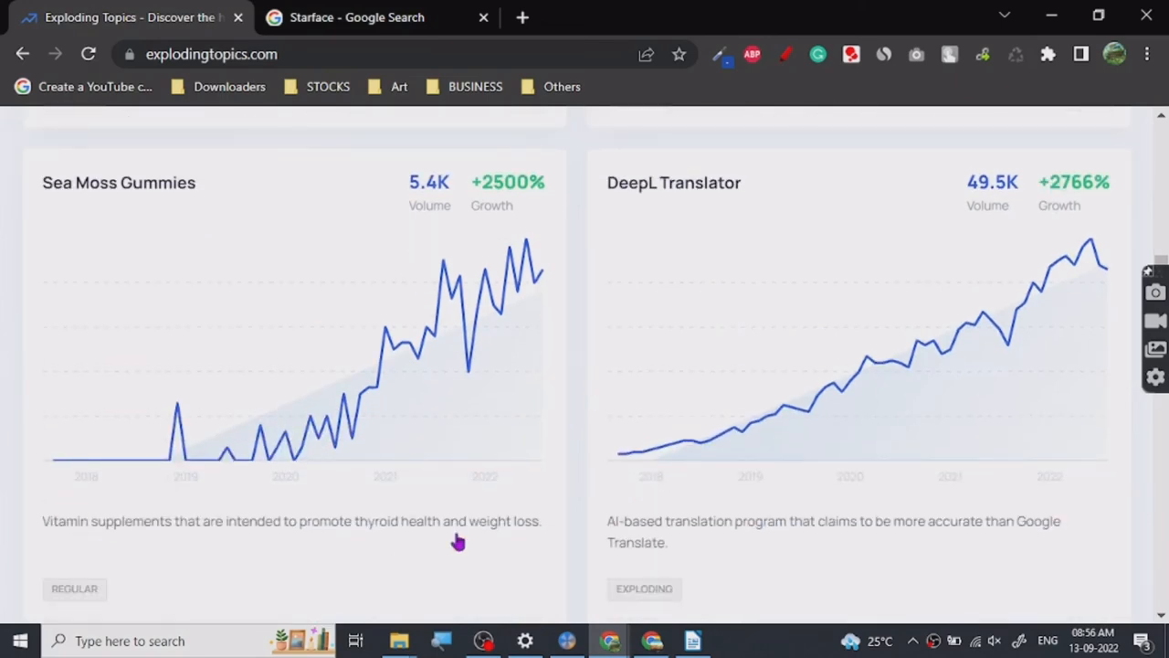
{"action": "mouse_move", "coordinate": [154, 585]}
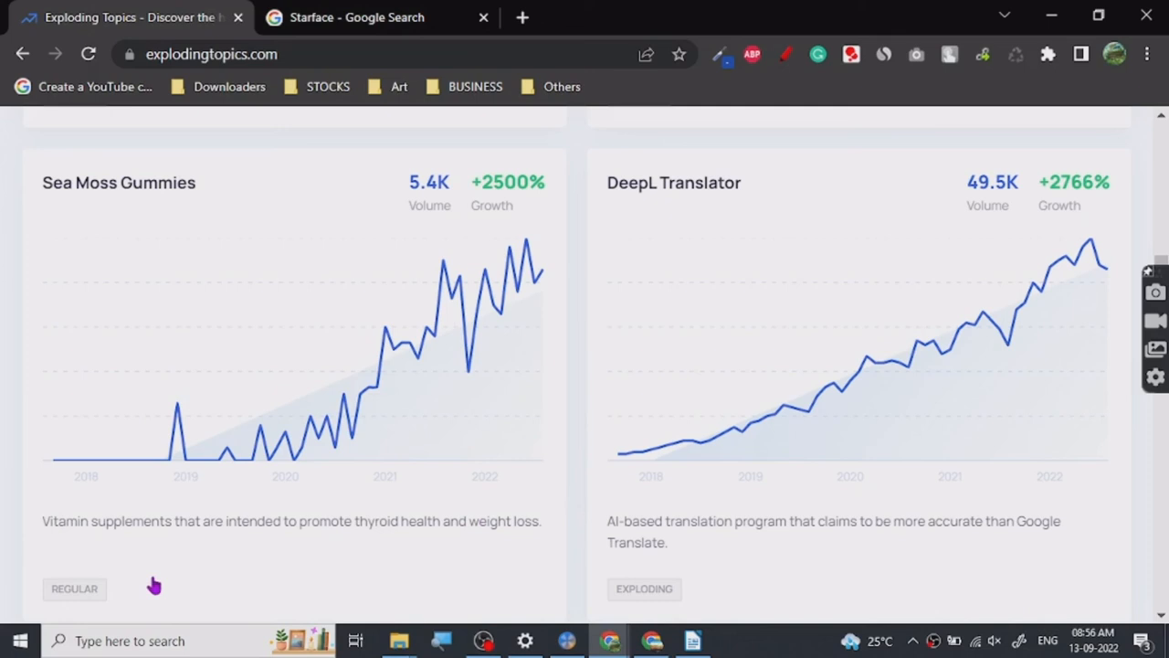
{"action": "mouse_move", "coordinate": [584, 349]}
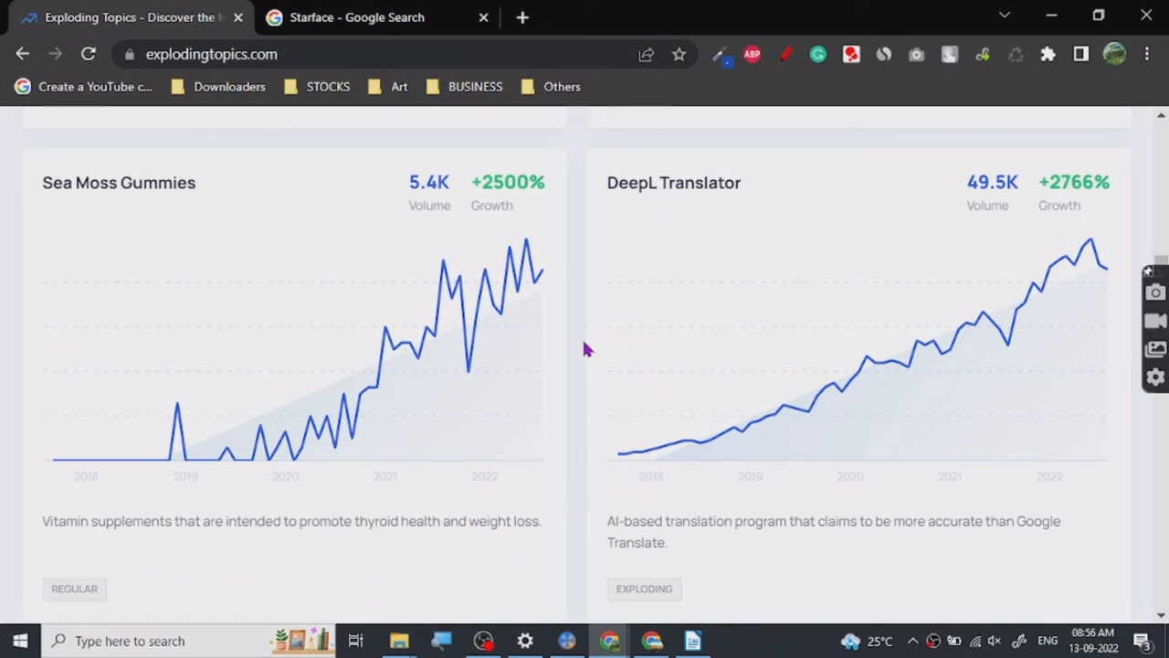
{"action": "scroll", "scroll_direction": "down", "scroll_amount": 3}
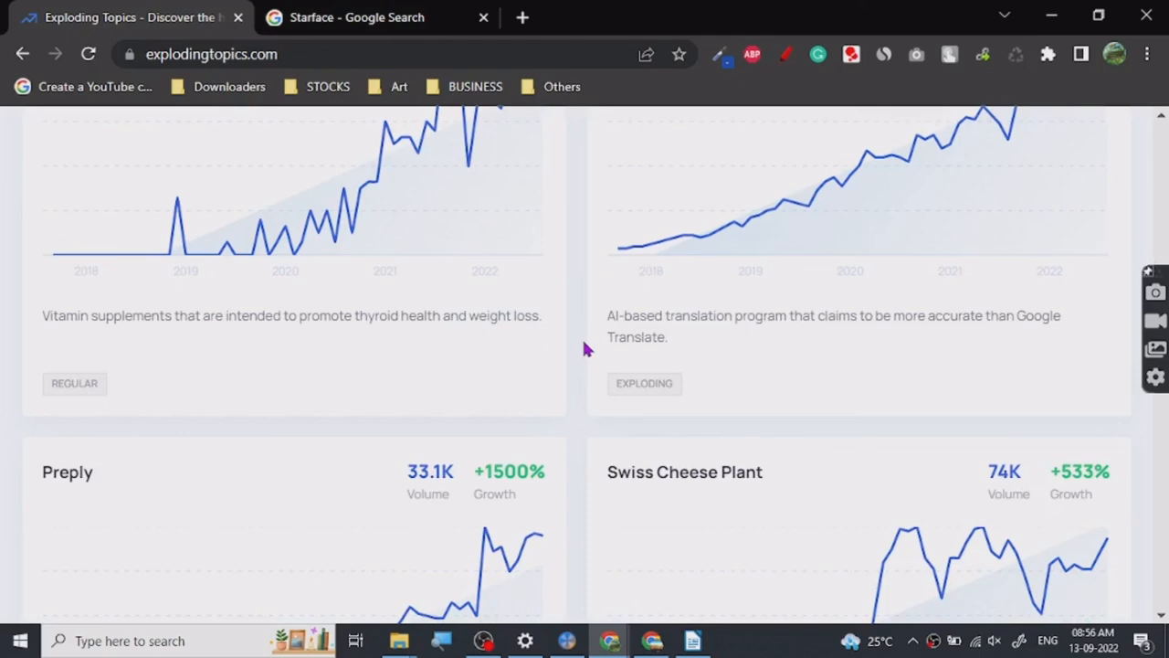
{"action": "scroll", "scroll_direction": "down", "scroll_amount": 3}
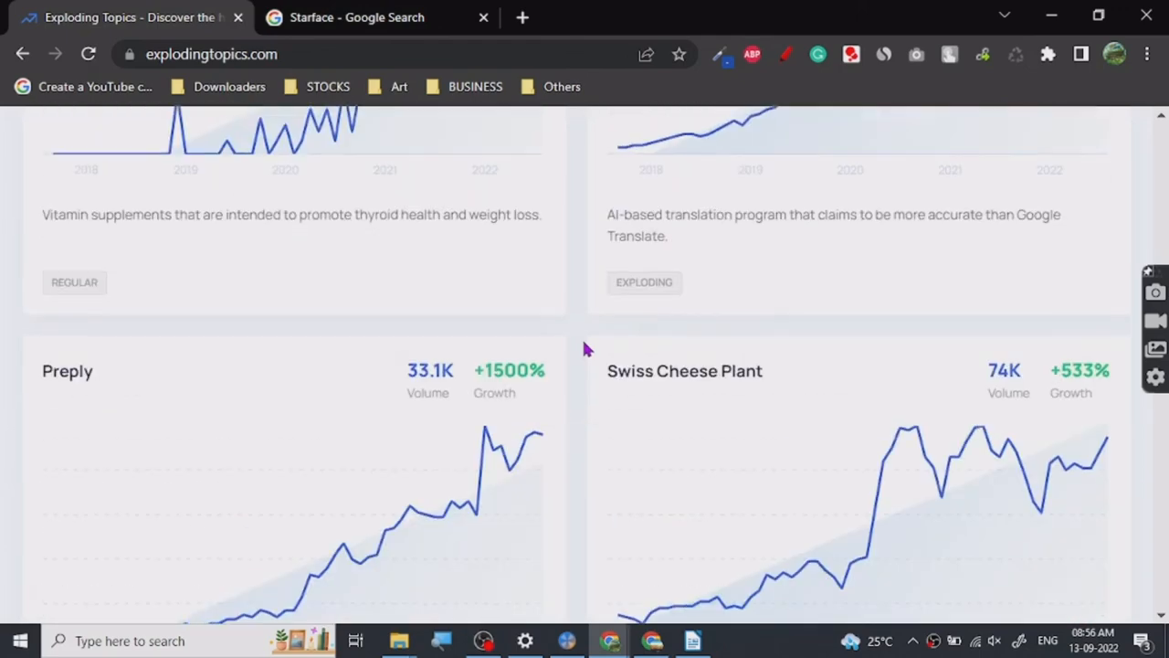
{"action": "scroll", "scroll_direction": "down", "scroll_amount": 3}
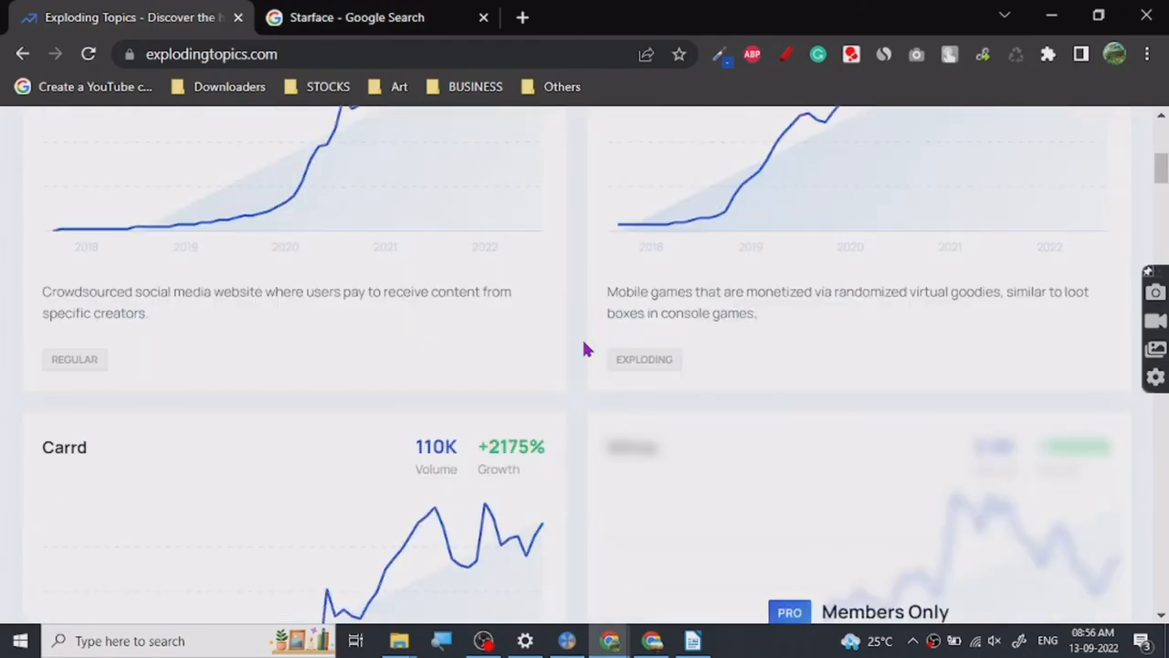